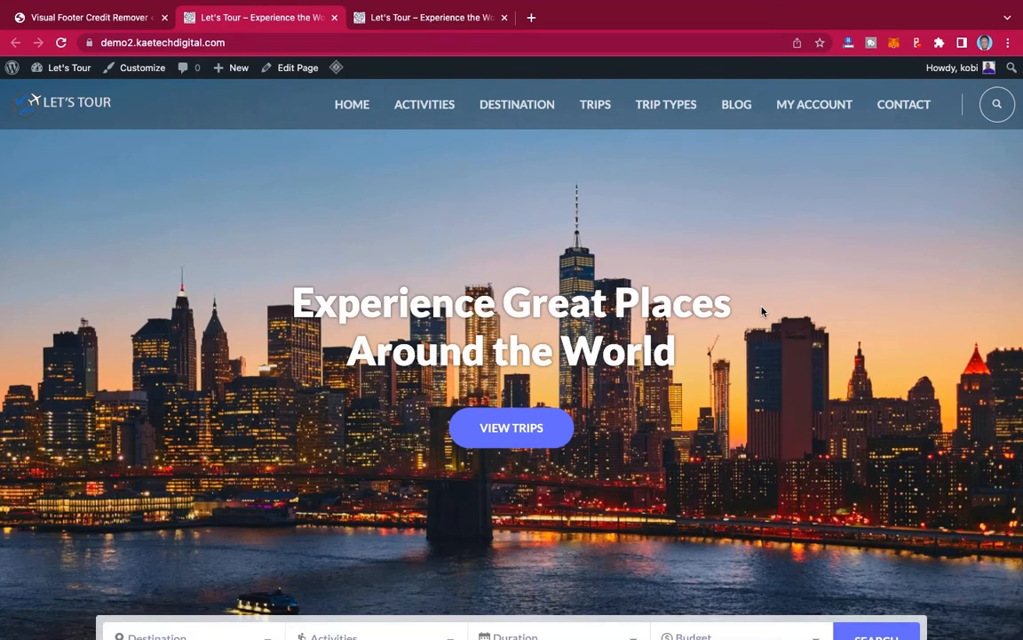
{"action": "mouse_move", "coordinate": [780, 330]}
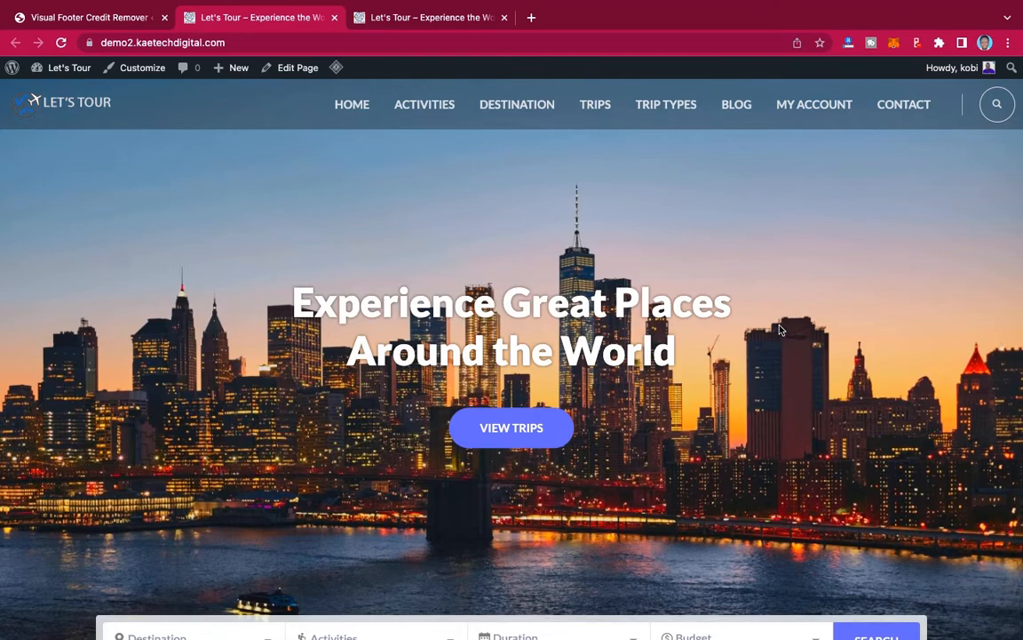
- Scroll the Let's Tour homepage down to the footer showing the Kaetech Digital designer credit
{"action": "scroll", "scroll_direction": "down", "scroll_amount": 3}
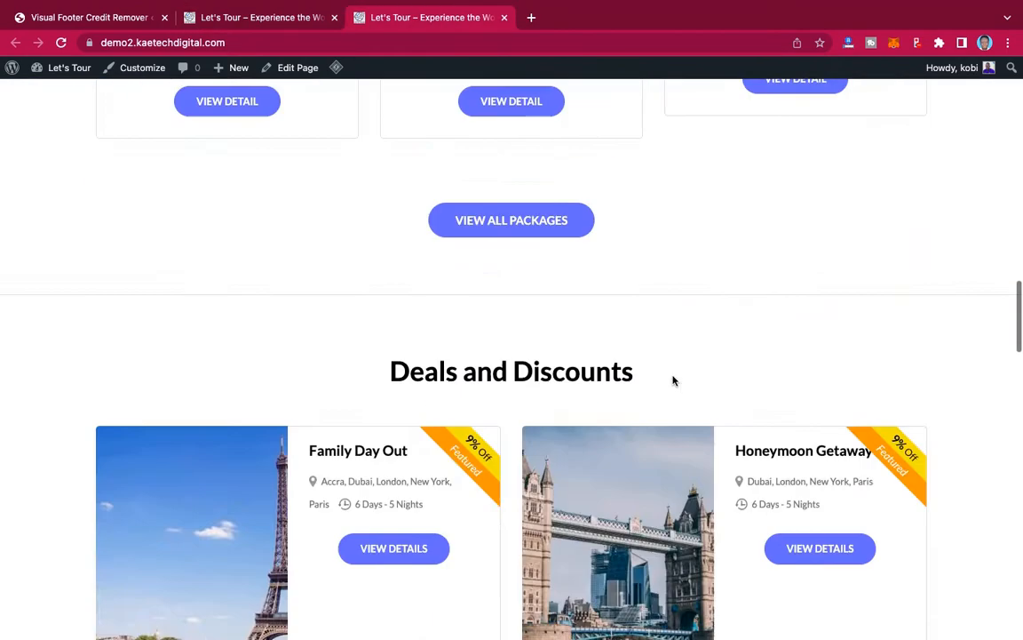
{"action": "scroll", "scroll_direction": "down", "scroll_amount": 3}
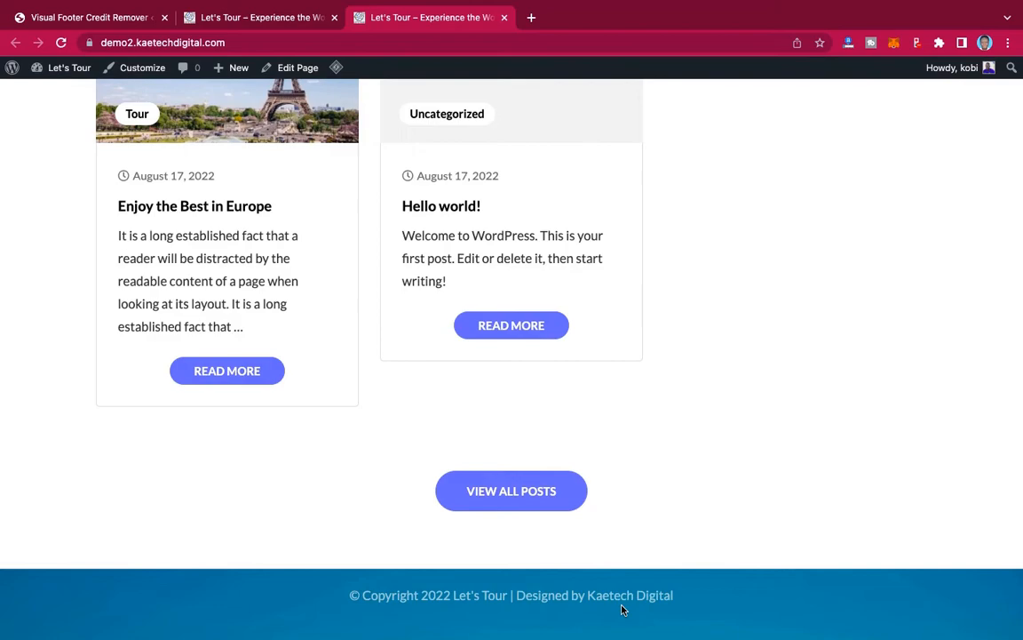
{"action": "mouse_move", "coordinate": [698, 354]}
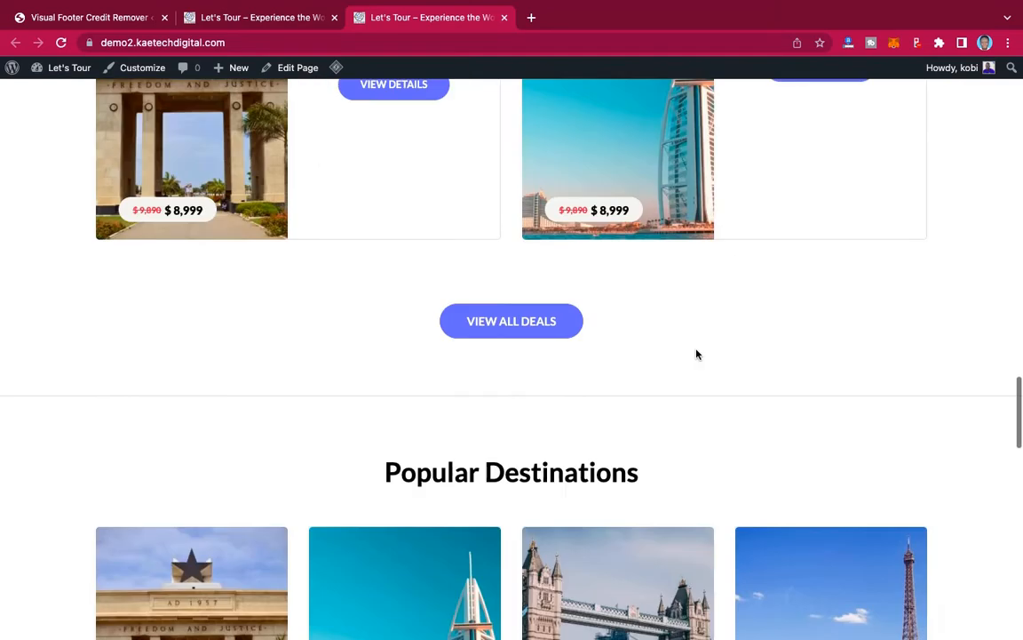
{"action": "scroll", "scroll_direction": "up", "scroll_amount": 3}
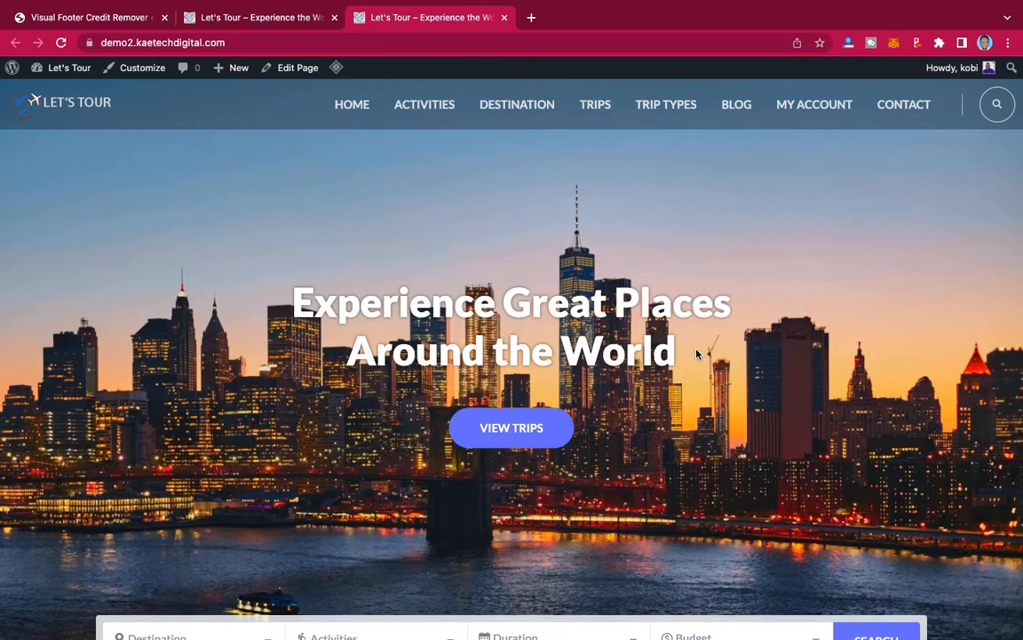
{"action": "scroll", "scroll_direction": "down", "scroll_amount": 3}
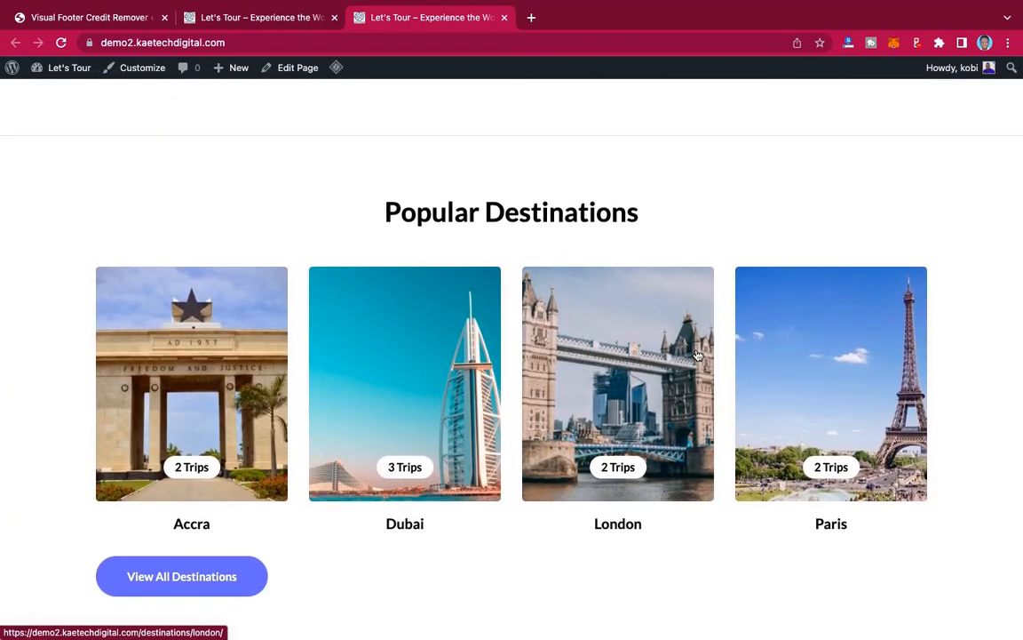
{"action": "scroll", "scroll_direction": "down", "scroll_amount": 3}
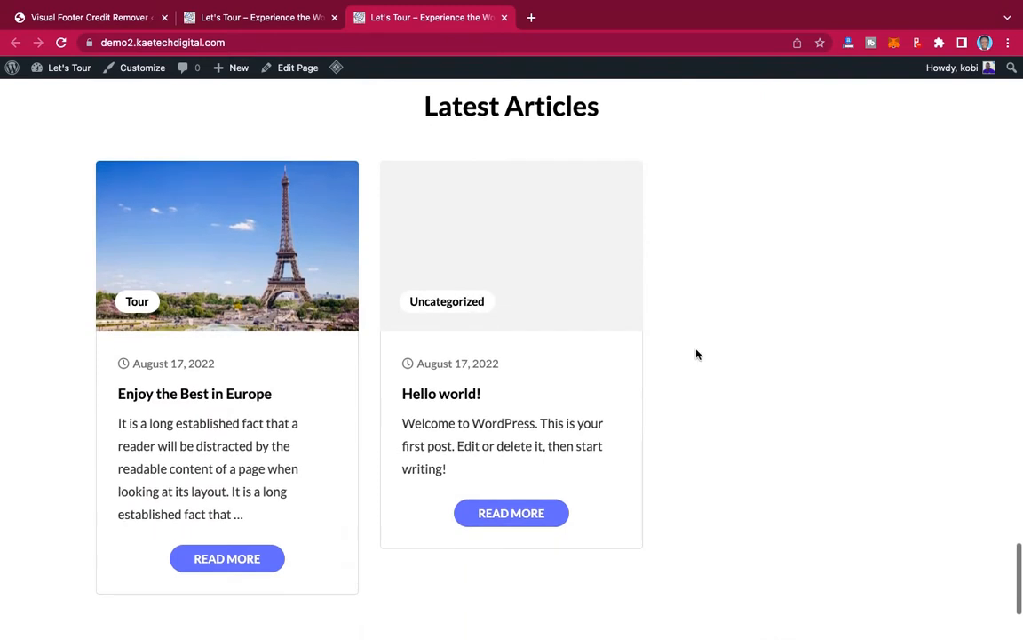
{"action": "scroll", "scroll_direction": "down", "scroll_amount": 3}
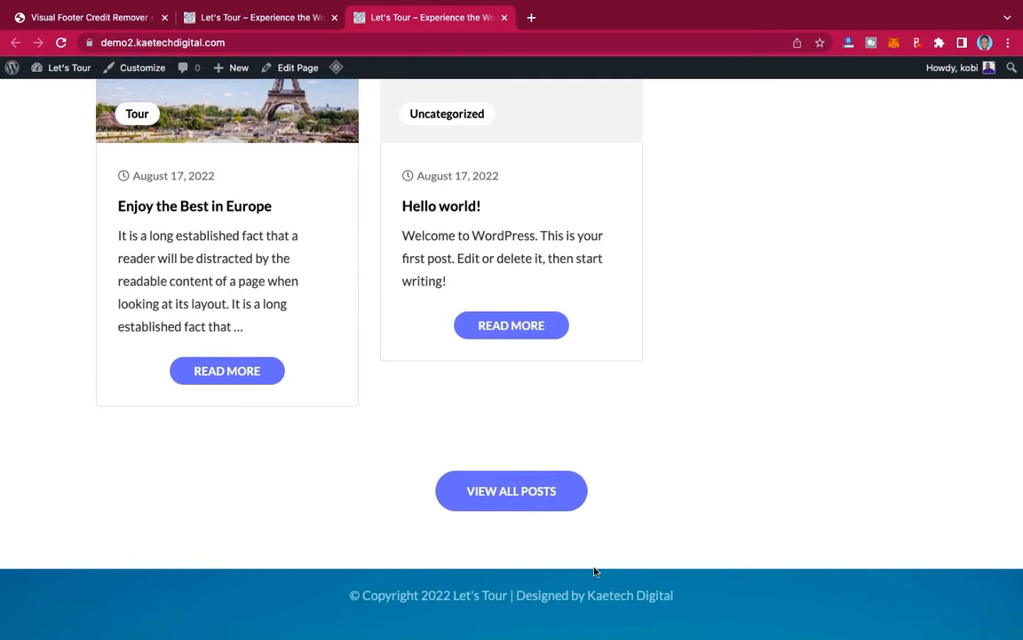
{"action": "mouse_move", "coordinate": [381, 587]}
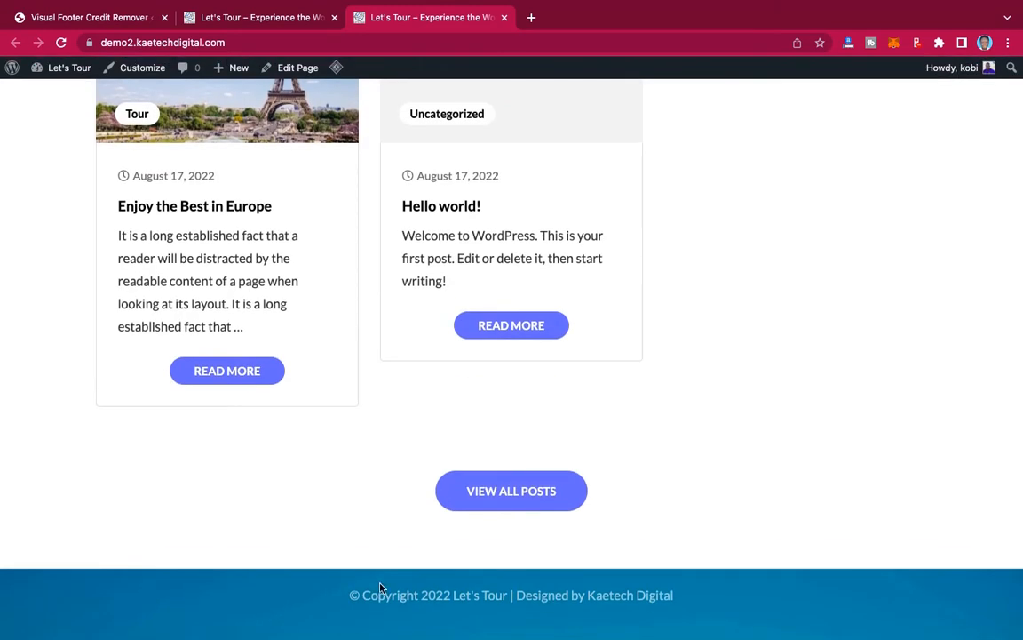
{"action": "mouse_move", "coordinate": [378, 513]}
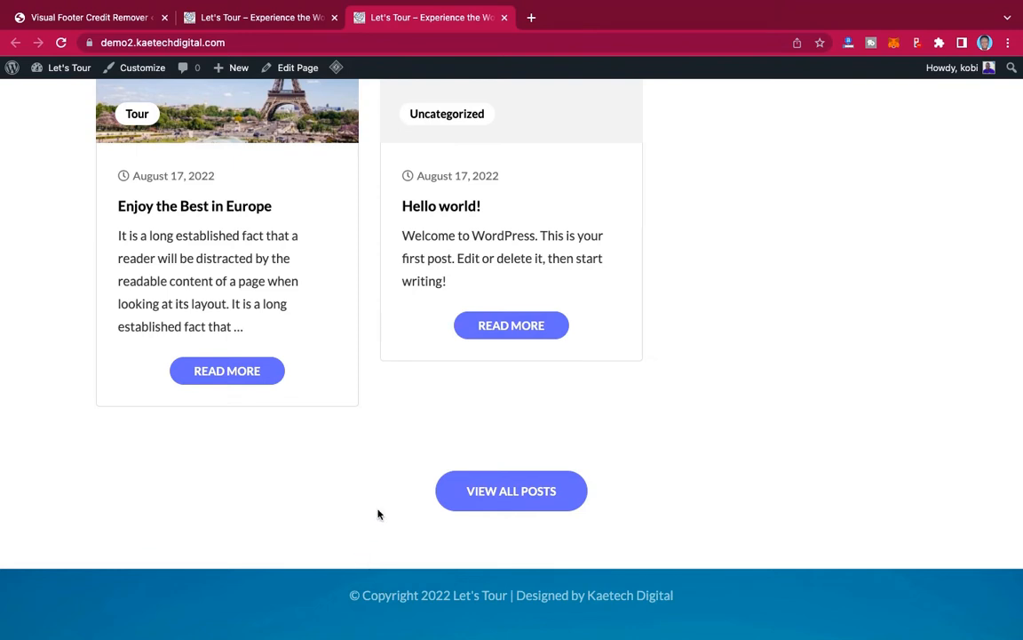
{"action": "mouse_move", "coordinate": [769, 560]}
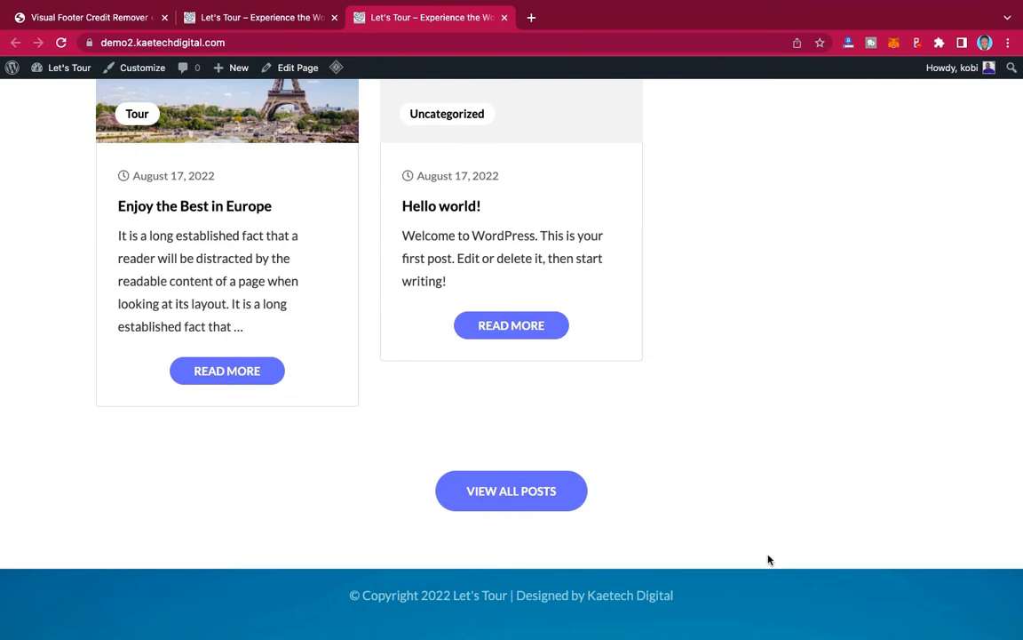
{"action": "mouse_move", "coordinate": [511, 561]}
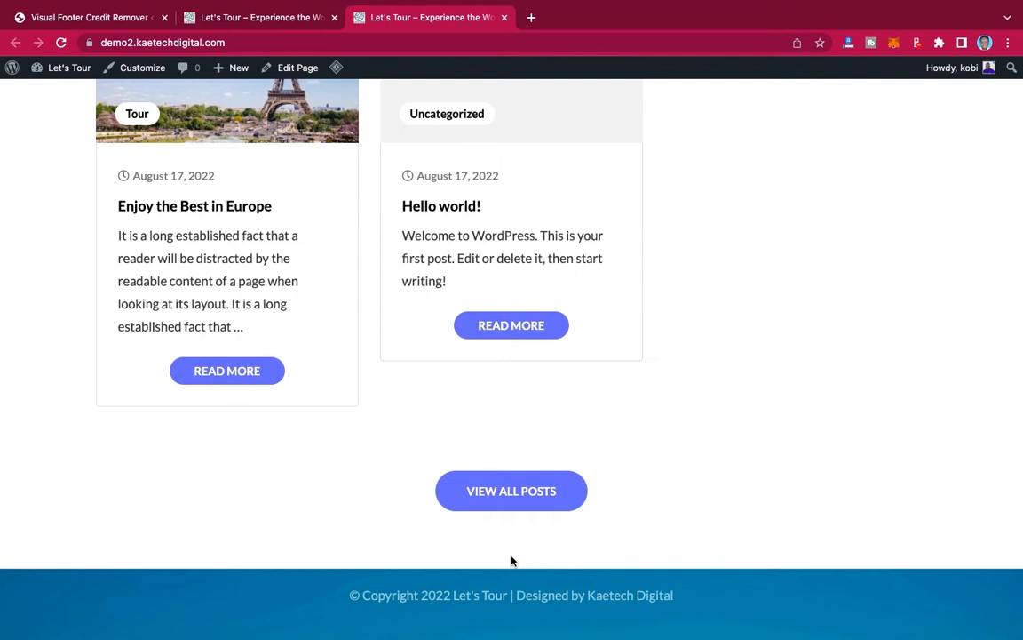
{"action": "left_click", "coordinate": [258, 17]}
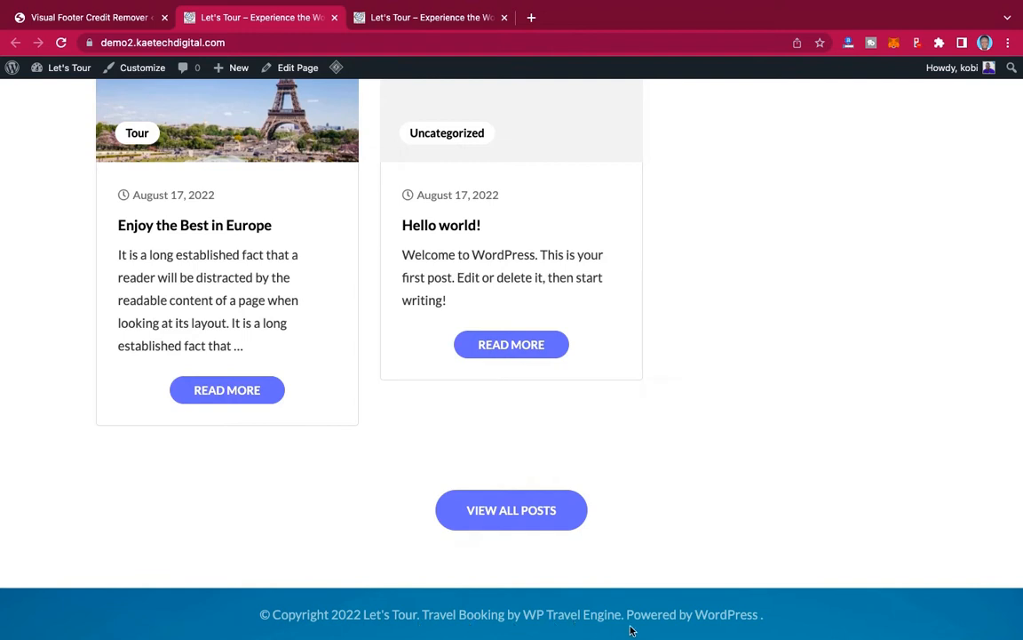
{"action": "mouse_move", "coordinate": [381, 586]}
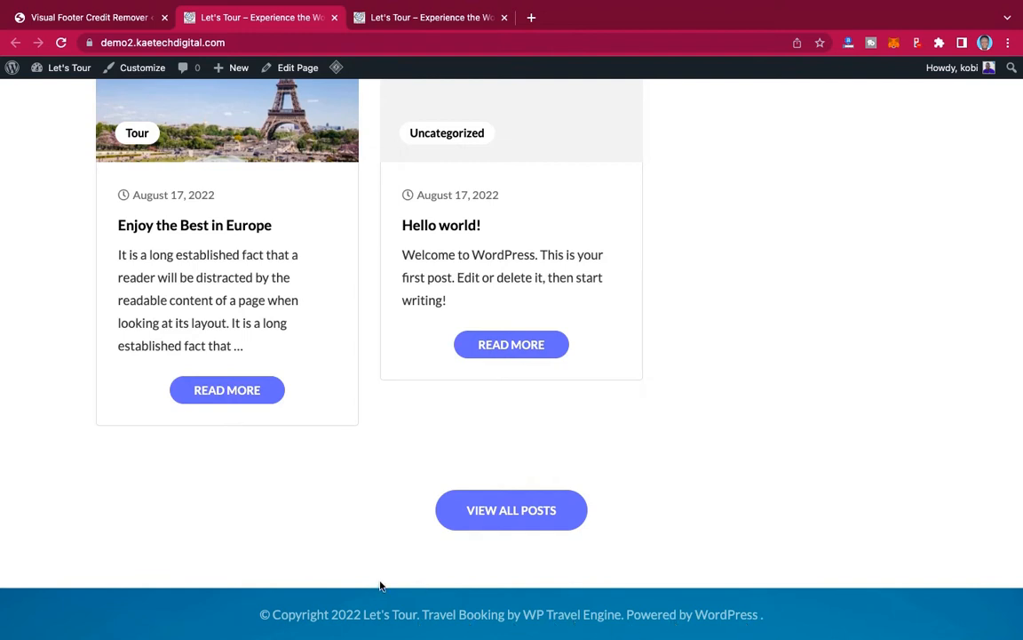
{"action": "mouse_move", "coordinate": [436, 617]}
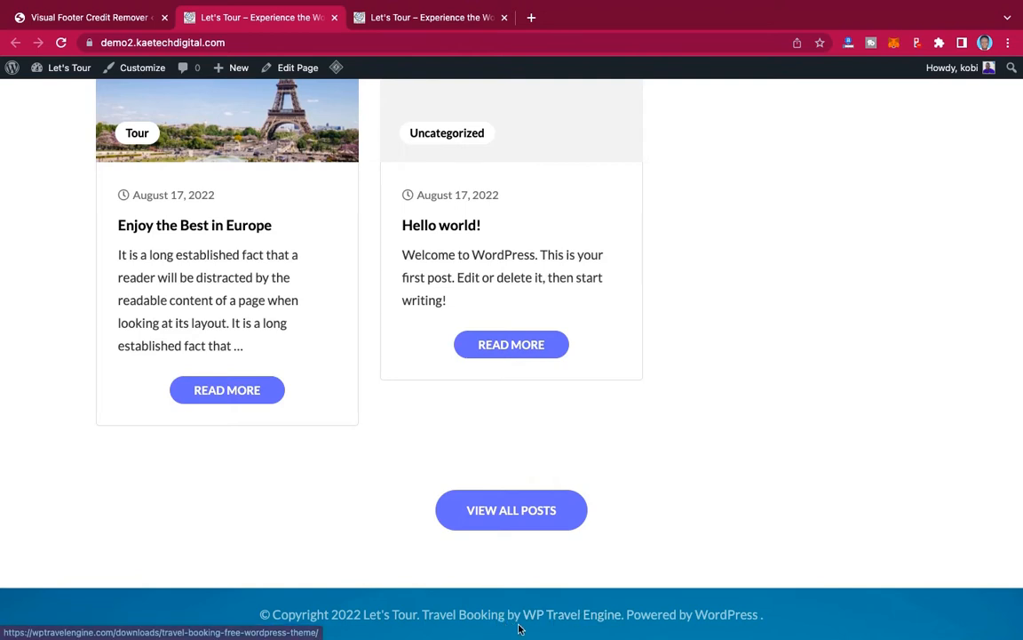
{"action": "mouse_move", "coordinate": [662, 615]}
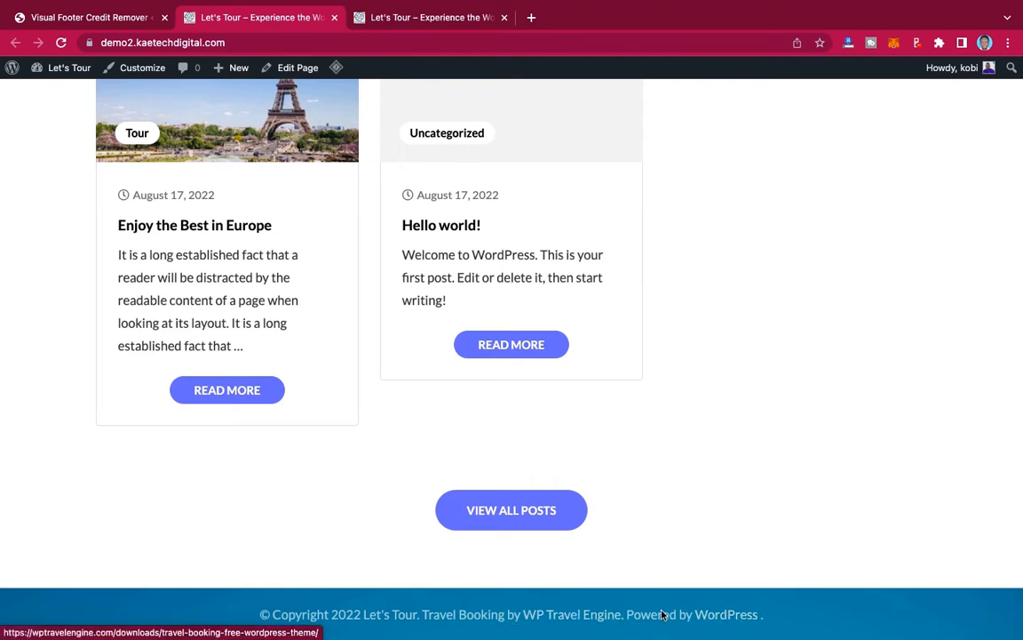
{"action": "mouse_move", "coordinate": [616, 244]}
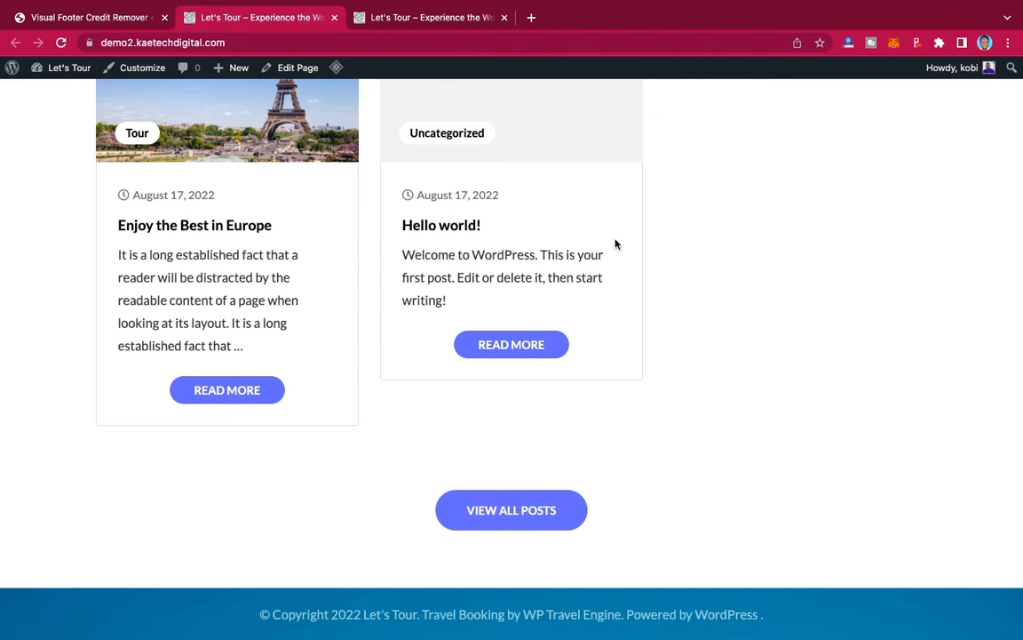
{"action": "left_click", "coordinate": [430, 17]}
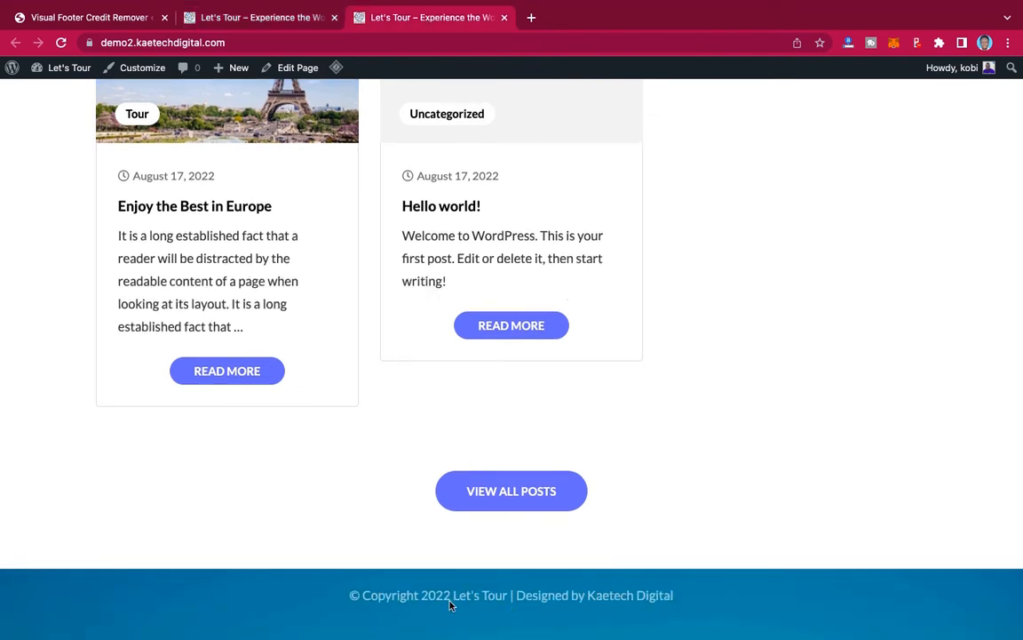
{"action": "mouse_move", "coordinate": [641, 616]}
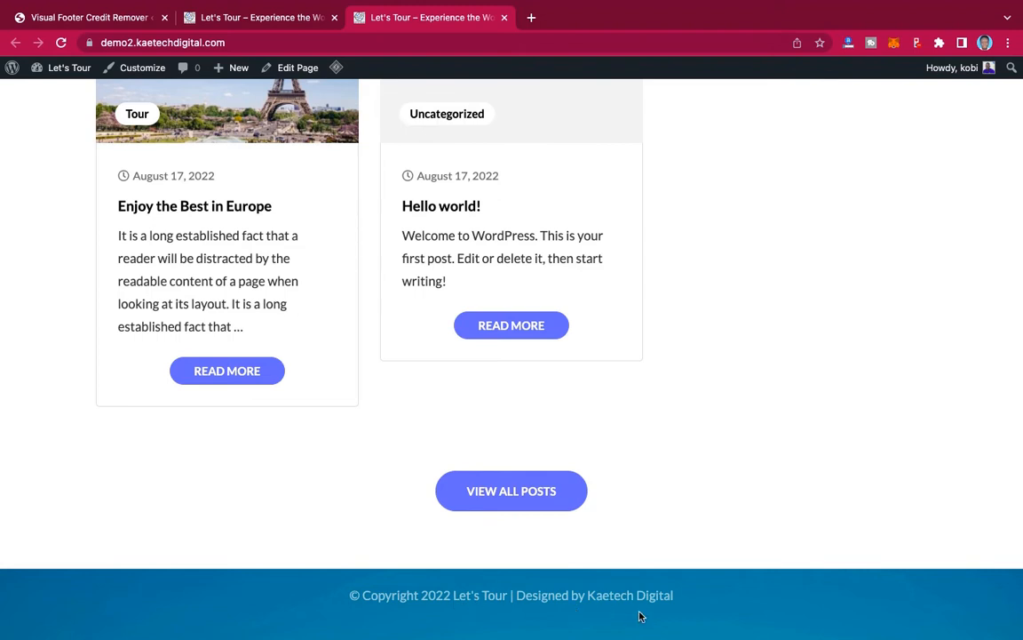
{"action": "mouse_move", "coordinate": [440, 602]}
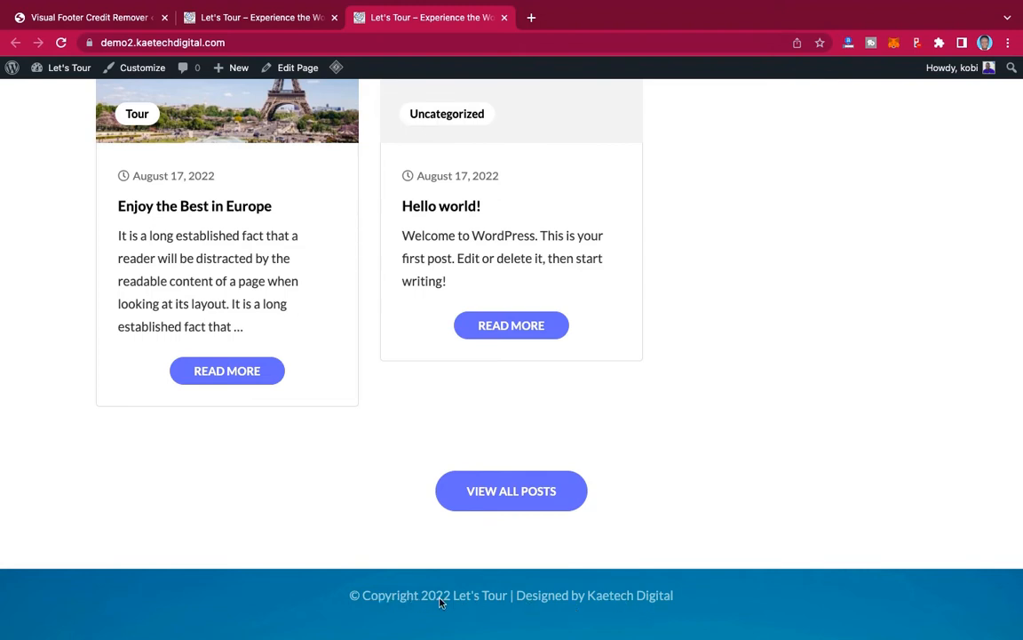
{"action": "mouse_move", "coordinate": [544, 602]}
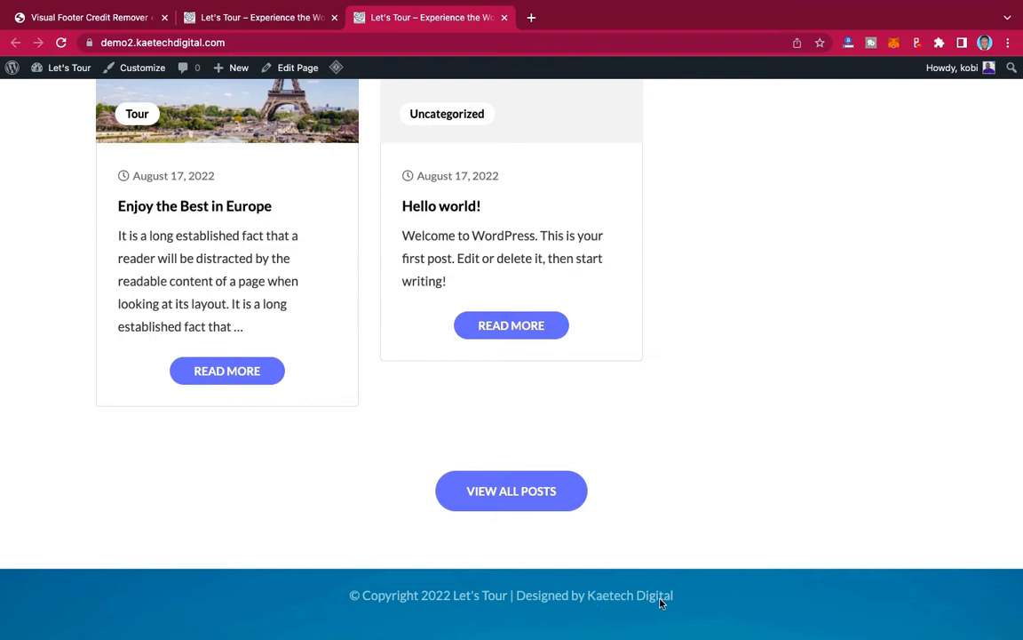
{"action": "mouse_move", "coordinate": [798, 338]}
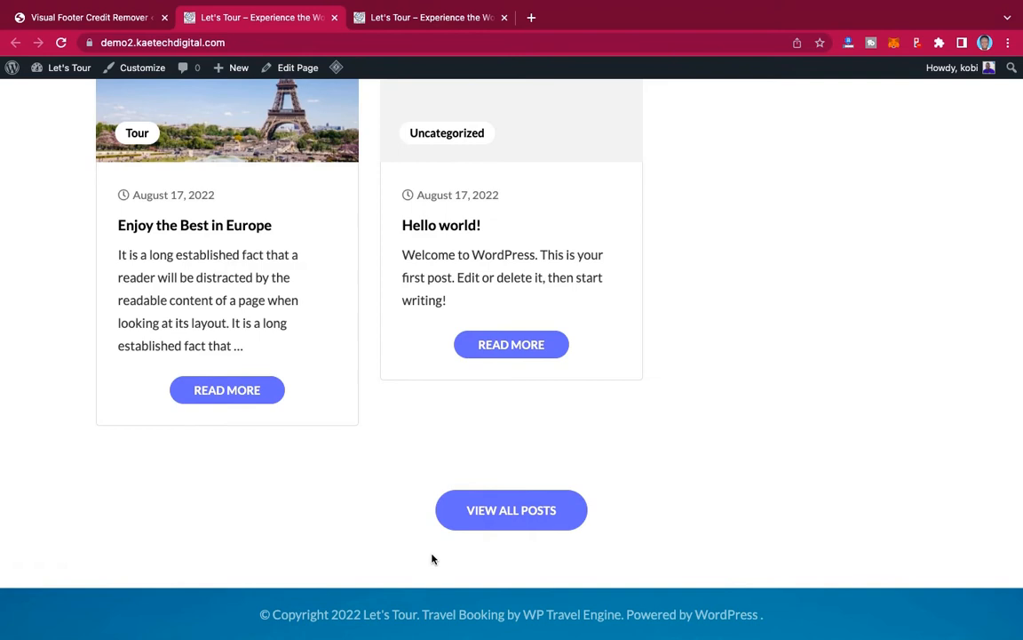
{"action": "left_click", "coordinate": [431, 17]}
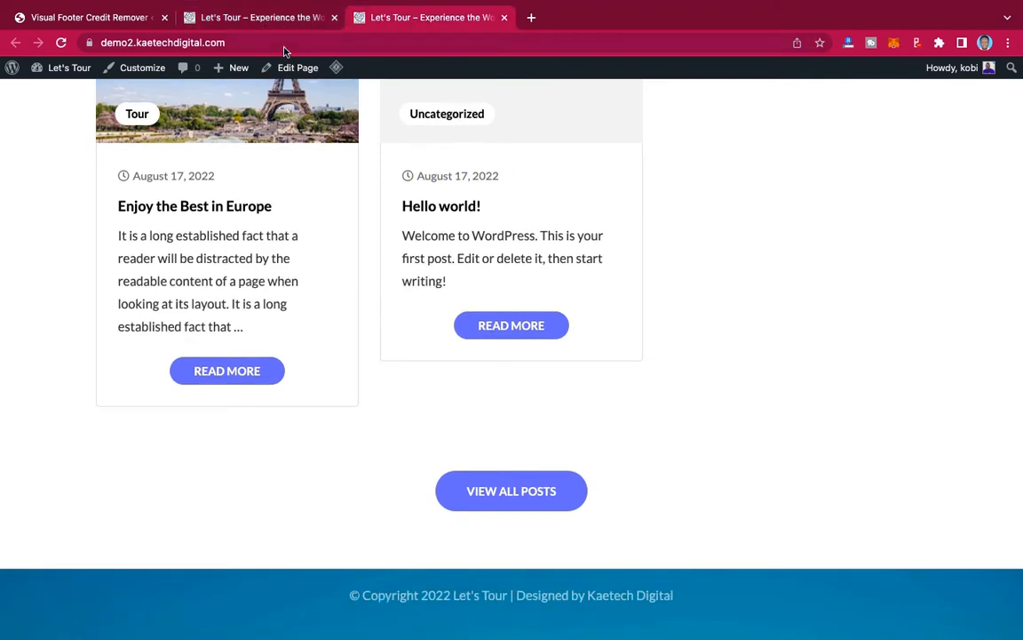
{"action": "mouse_move", "coordinate": [675, 284]}
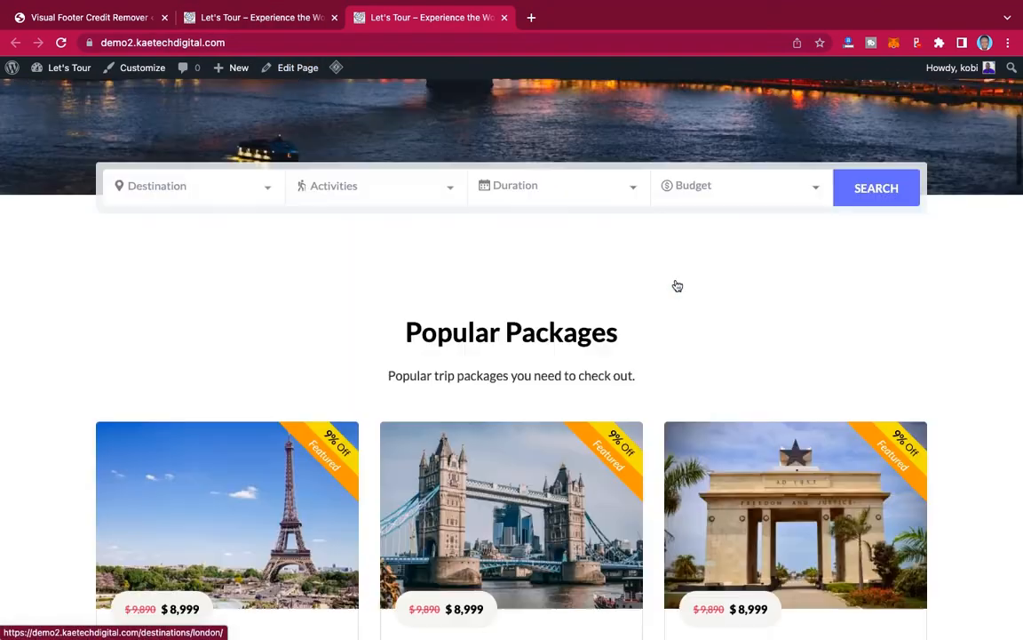
{"action": "scroll", "scroll_direction": "up", "scroll_amount": 3}
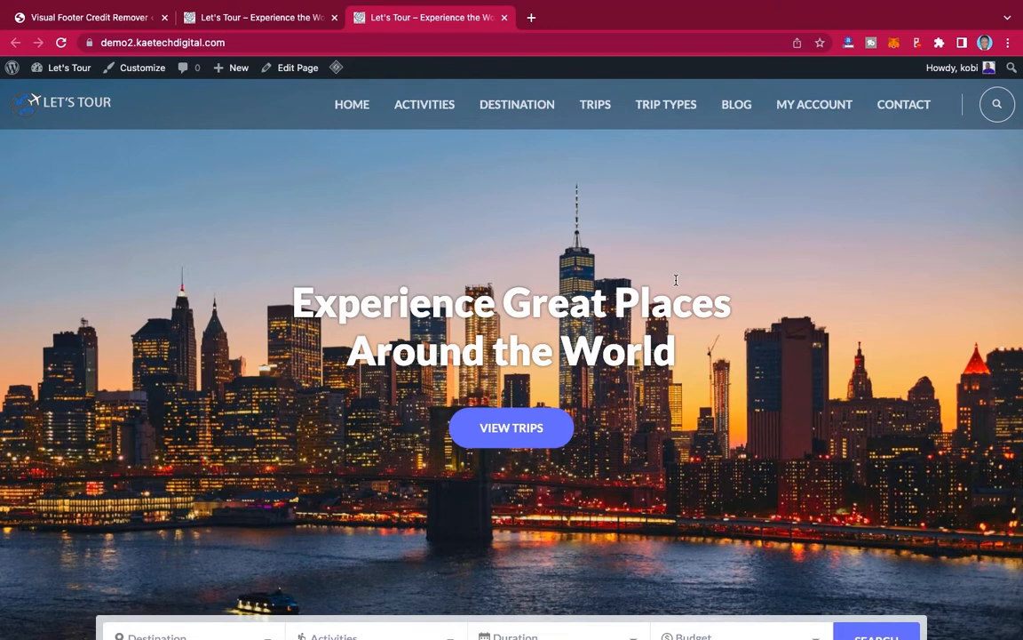
{"action": "mouse_move", "coordinate": [795, 385]}
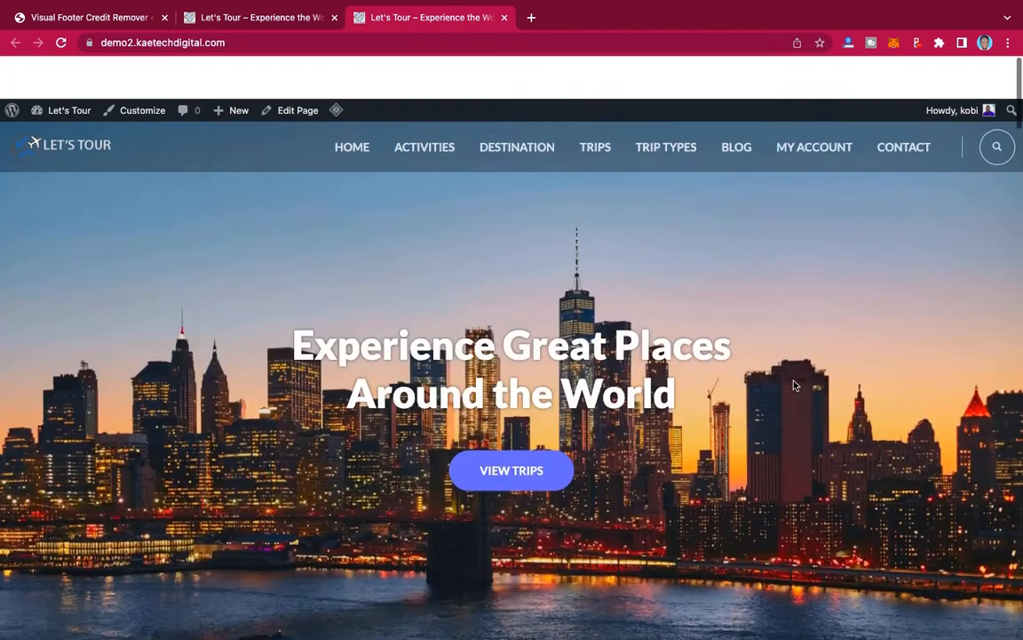
{"action": "scroll", "scroll_direction": "down", "scroll_amount": 3}
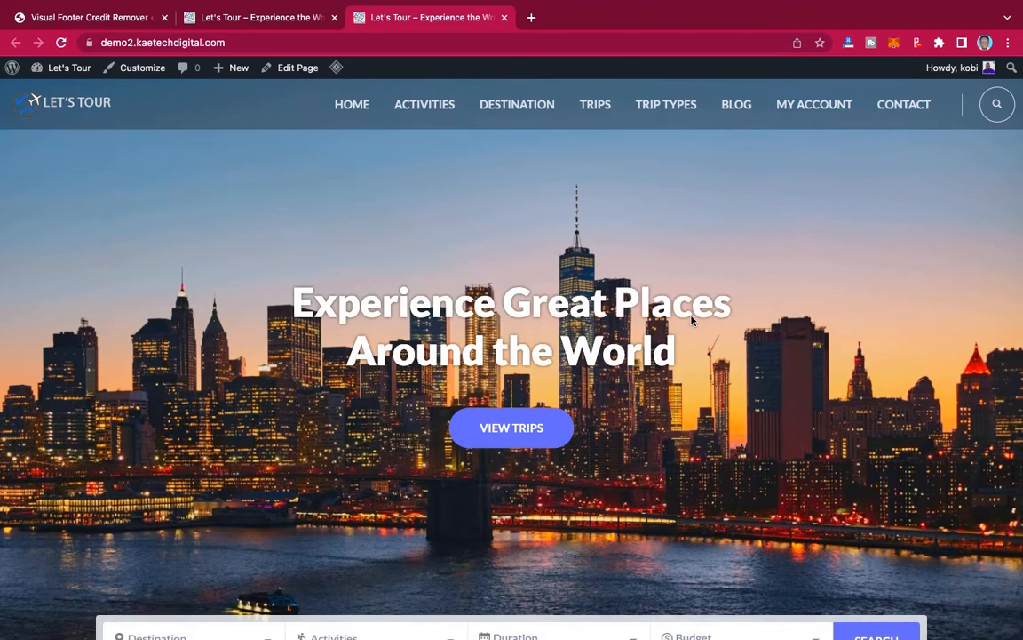
{"action": "scroll", "scroll_direction": "down", "scroll_amount": 3}
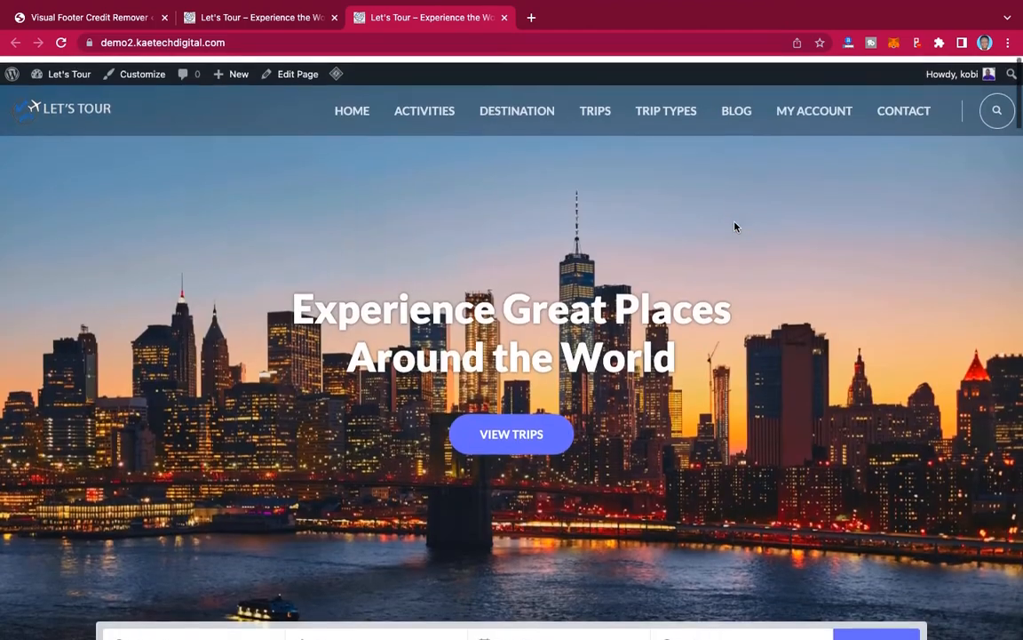
{"action": "scroll", "scroll_direction": "down", "scroll_amount": 3}
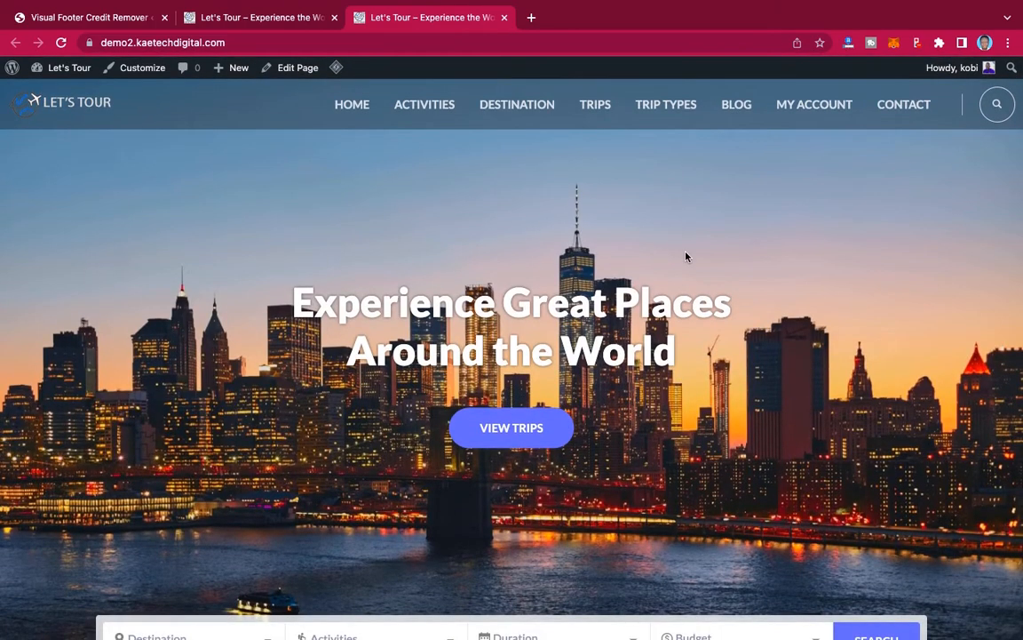
{"action": "mouse_move", "coordinate": [432, 226]}
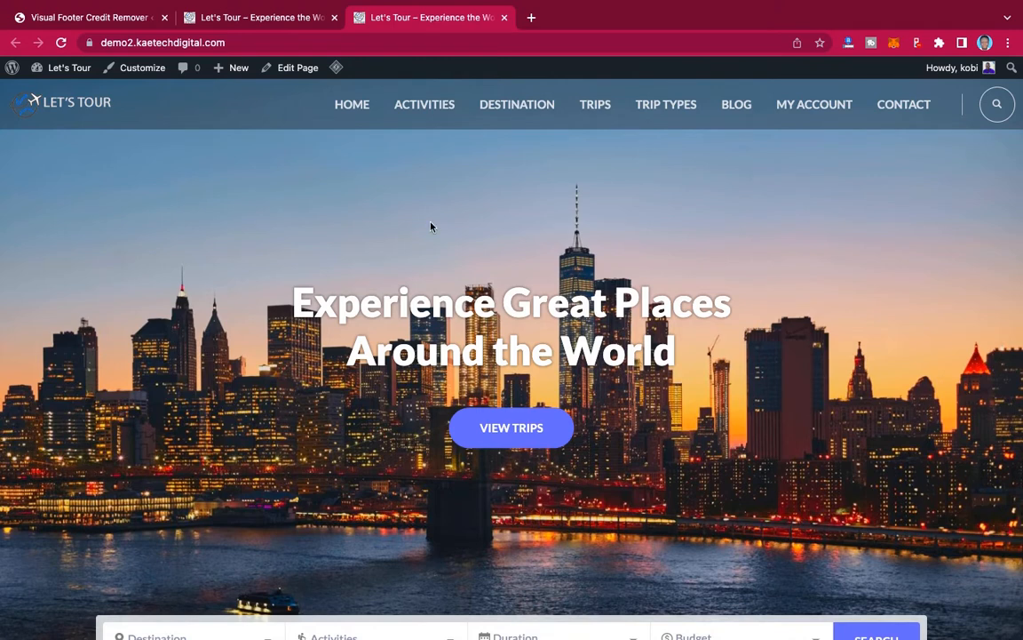
{"action": "mouse_move", "coordinate": [258, 268]}
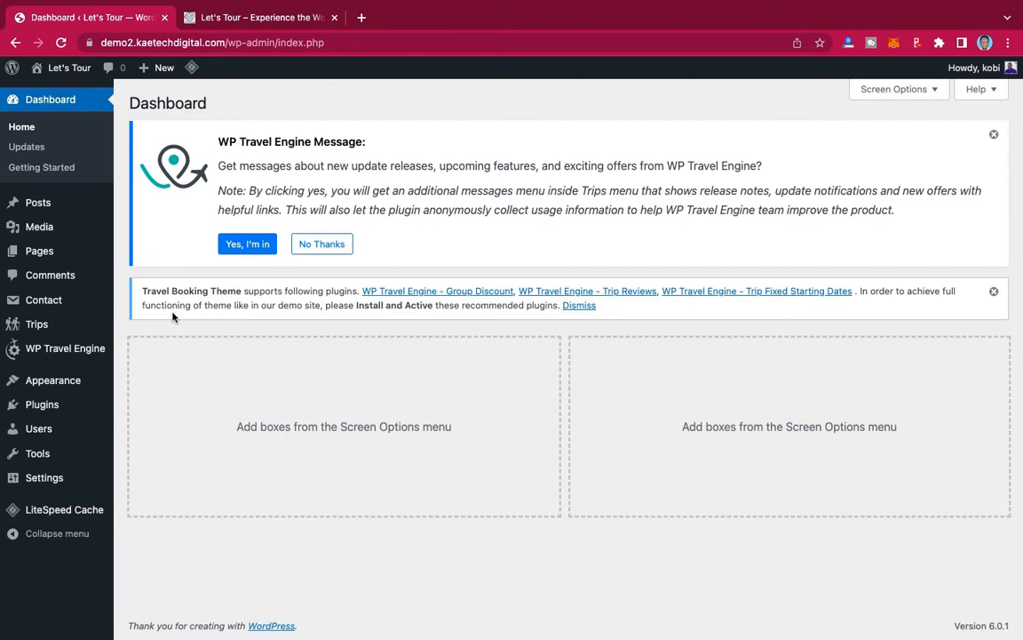
{"action": "mouse_move", "coordinate": [357, 373]}
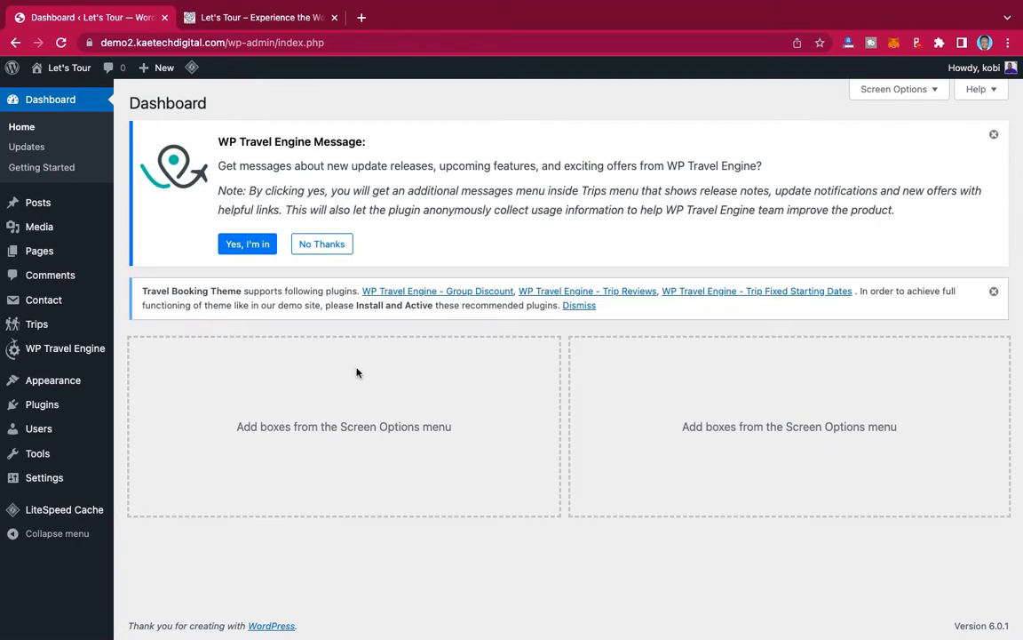
{"action": "mouse_move", "coordinate": [42, 404]}
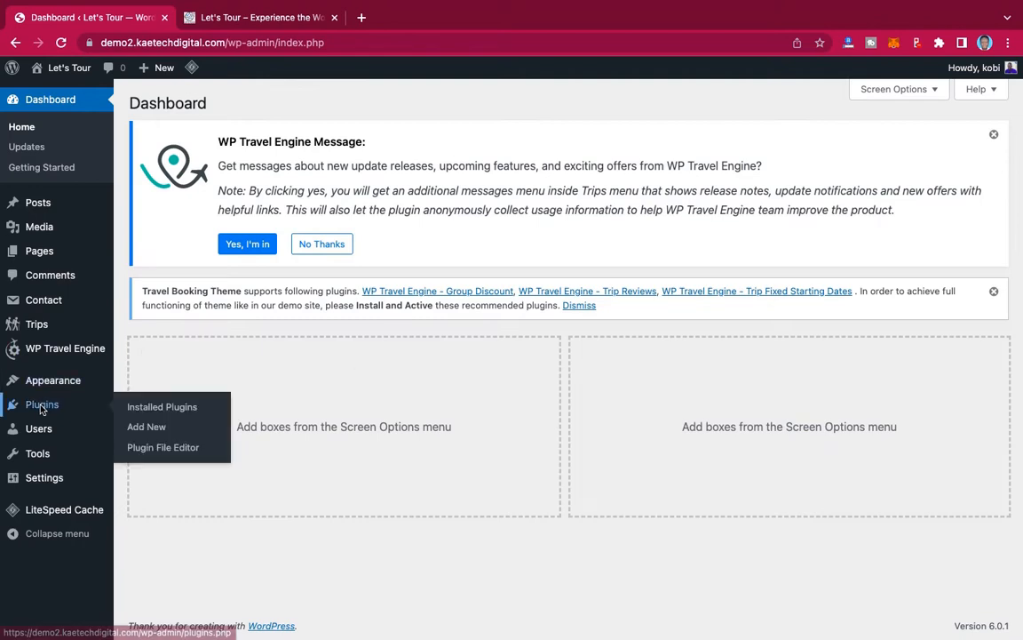
{"action": "mouse_move", "coordinate": [146, 426]}
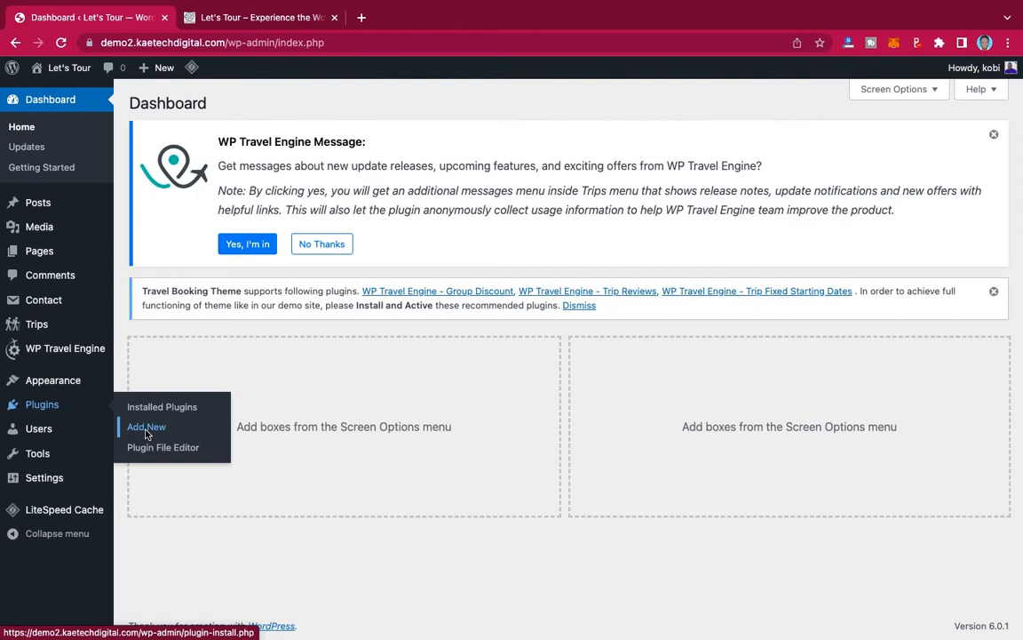
- Open Plugins > Add New from the admin sidebar
{"action": "left_click", "coordinate": [145, 426]}
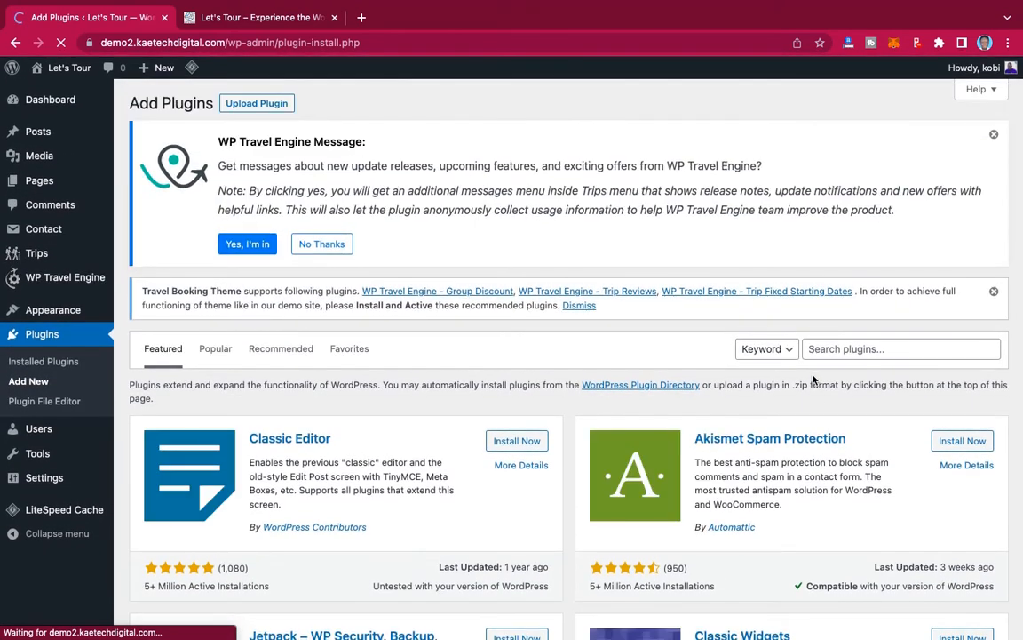
- Search for 'Visual Footer Credit Remover', then install and activate it
{"action": "left_click", "coordinate": [901, 349]}
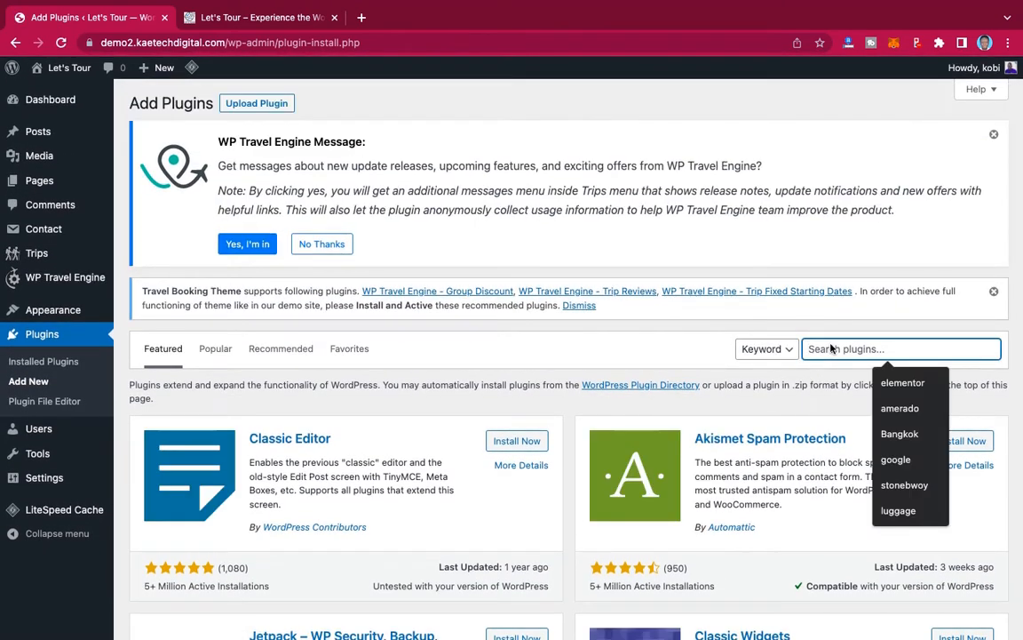
{"action": "type", "text": "Visual Footer Credit Remover"}
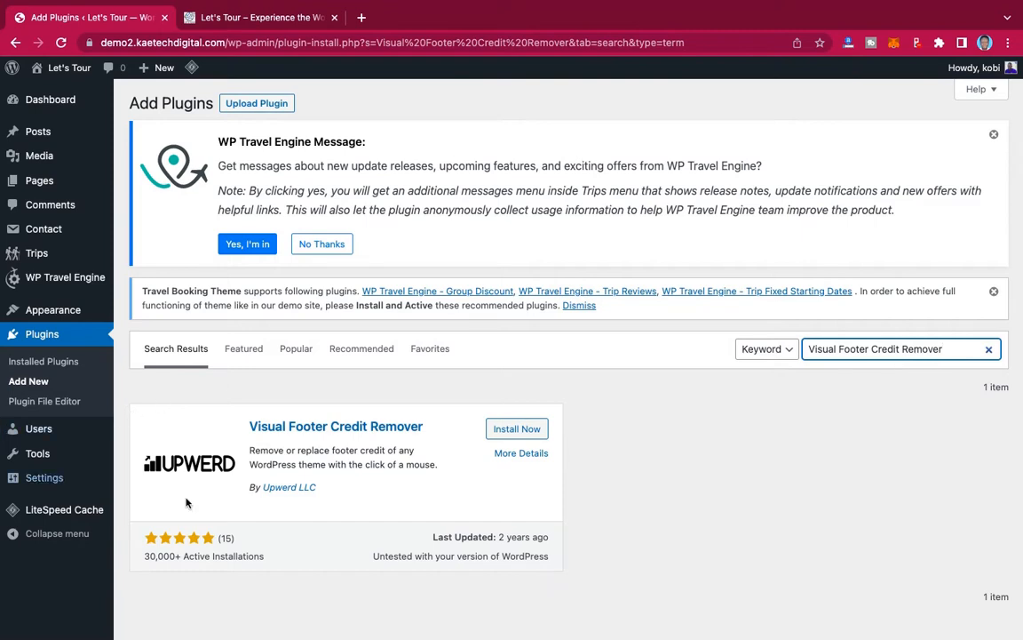
{"action": "mouse_move", "coordinate": [215, 486]}
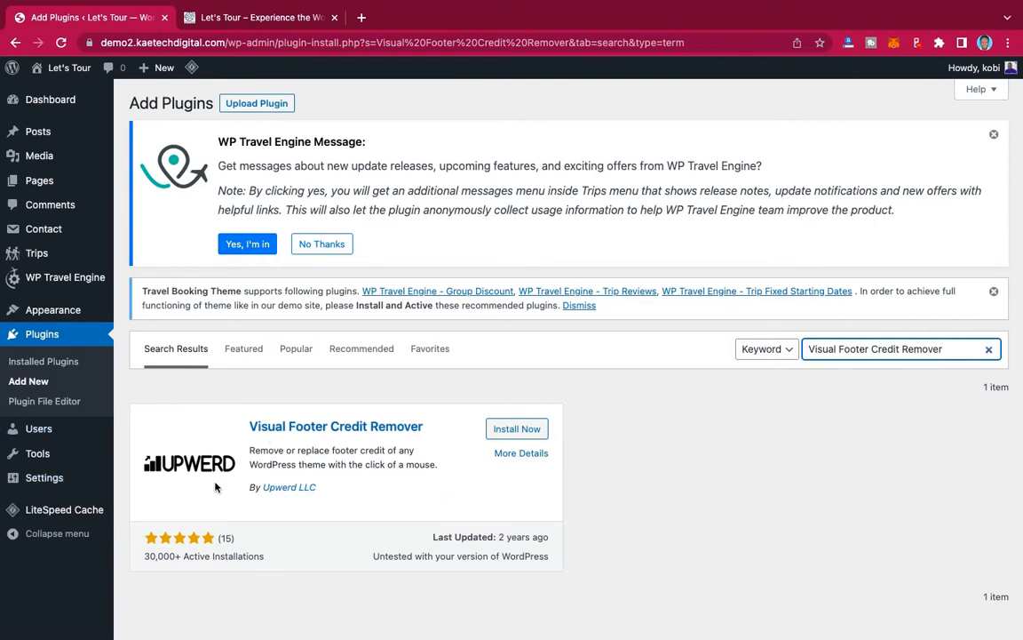
{"action": "mouse_move", "coordinate": [151, 498]}
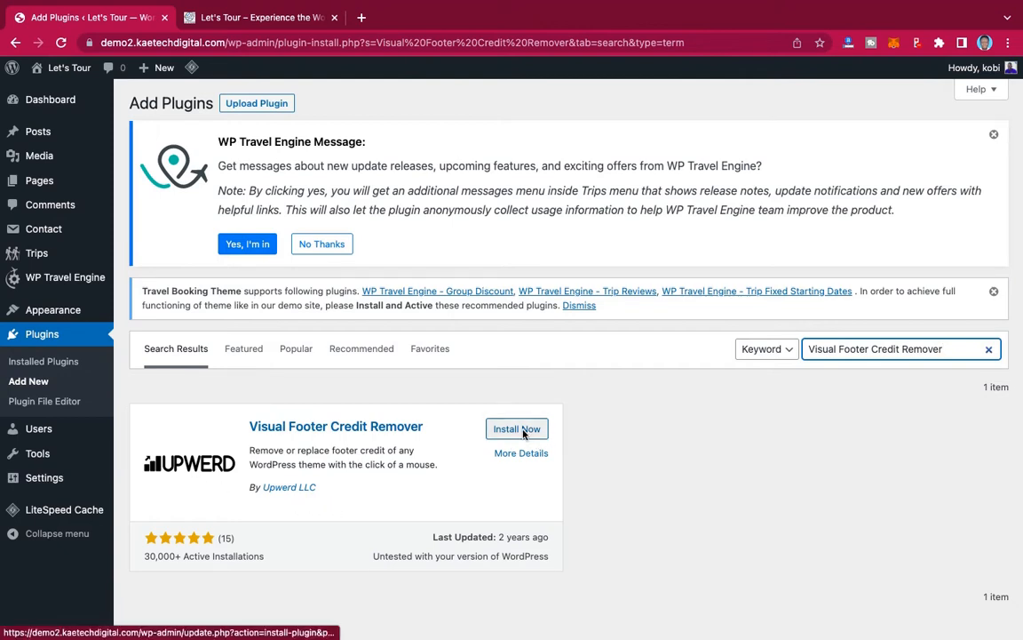
{"action": "left_click", "coordinate": [517, 428]}
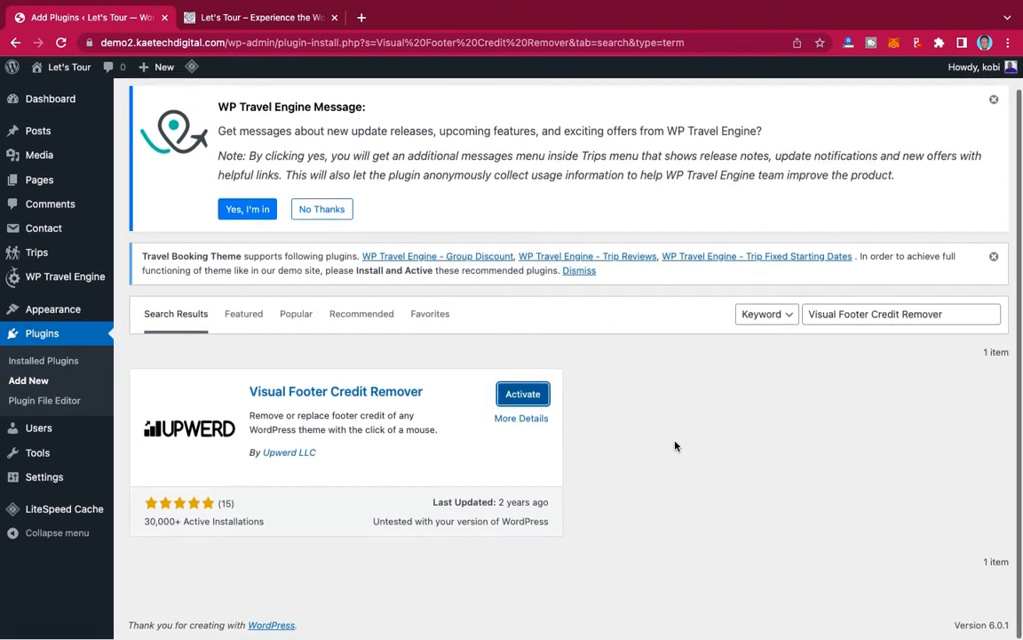
{"action": "left_click", "coordinate": [523, 395]}
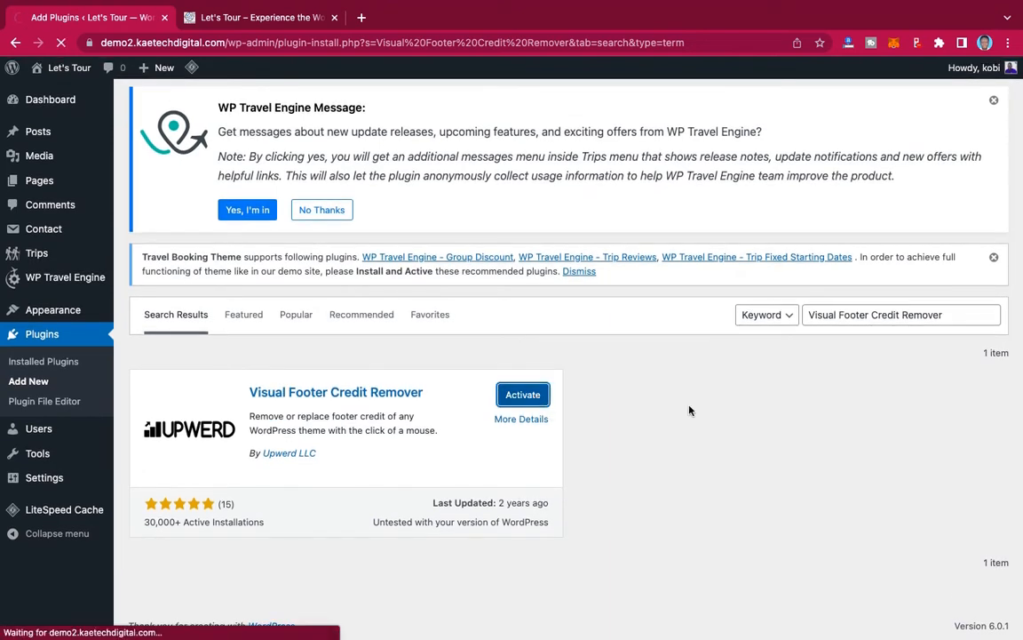
{"action": "left_click", "coordinate": [522, 394]}
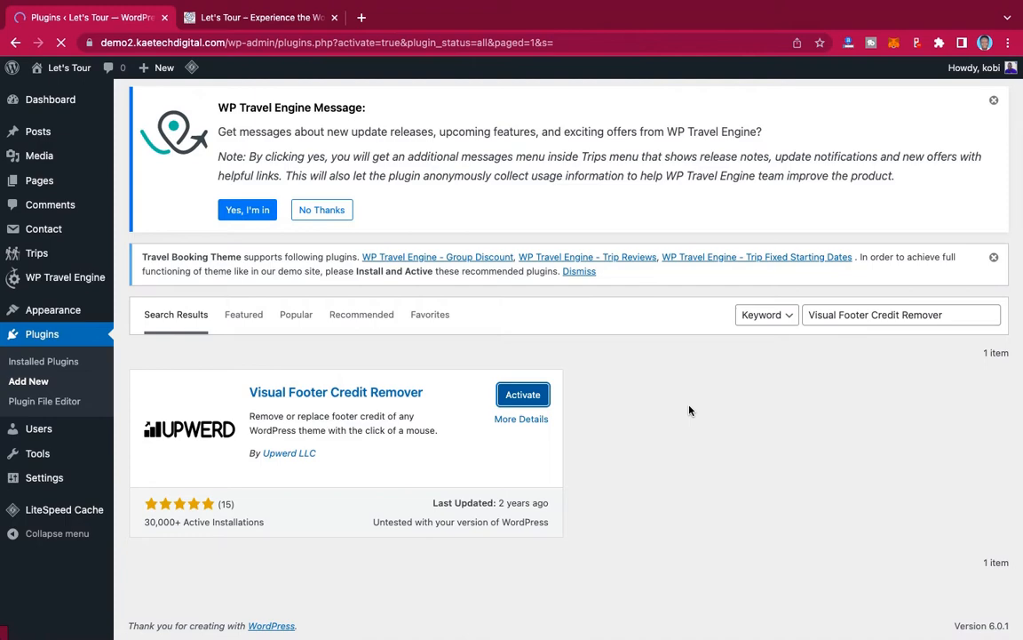
{"action": "left_click", "coordinate": [522, 395]}
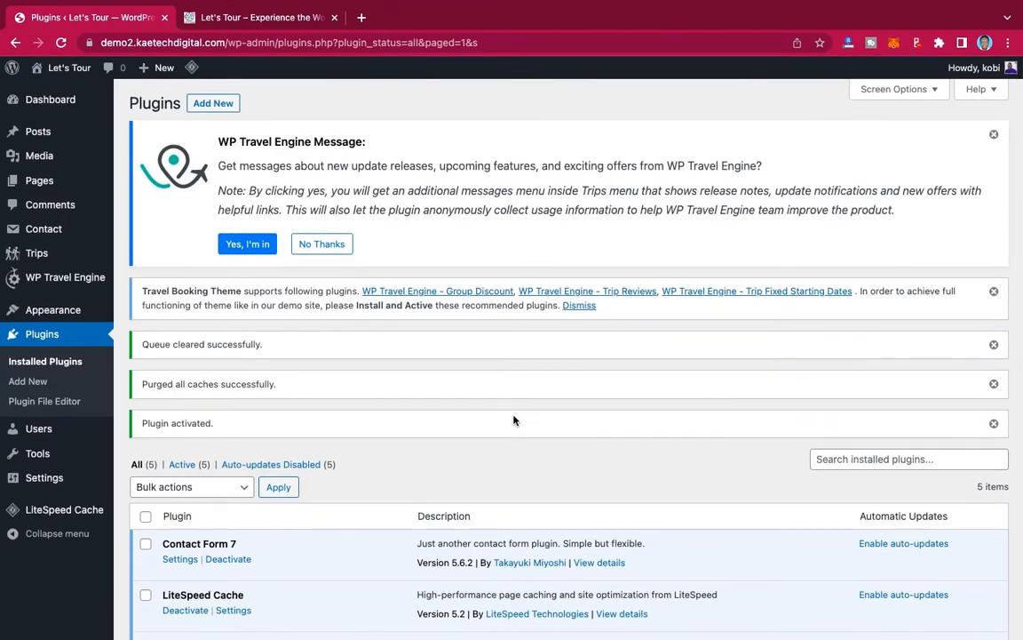
{"action": "mouse_move", "coordinate": [331, 408]}
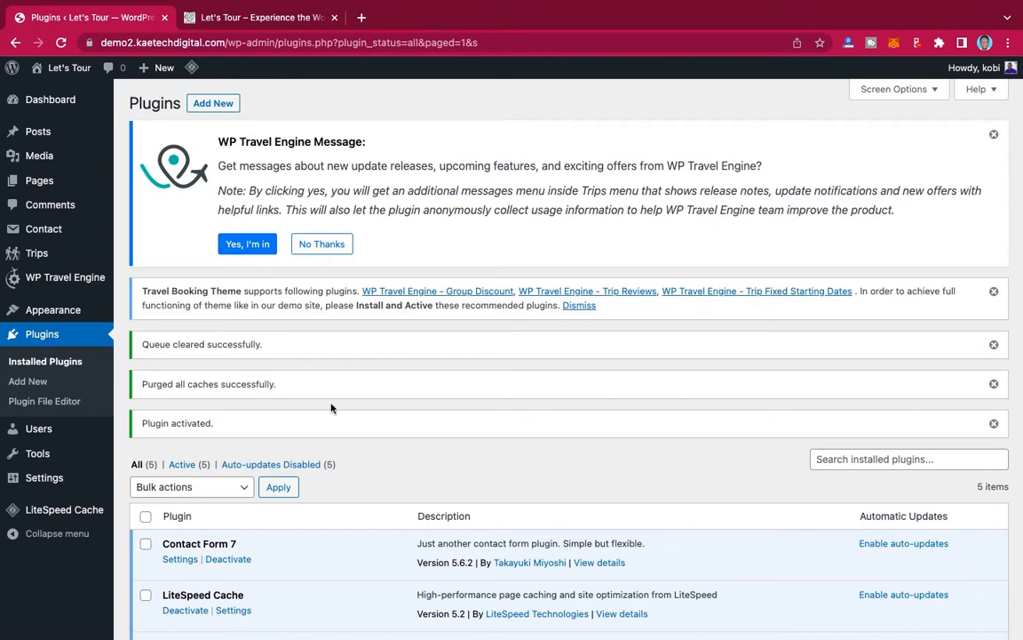
- Scroll the installed plugins list to Visual Footer Credit Remover
{"action": "scroll", "scroll_direction": "down", "scroll_amount": 3}
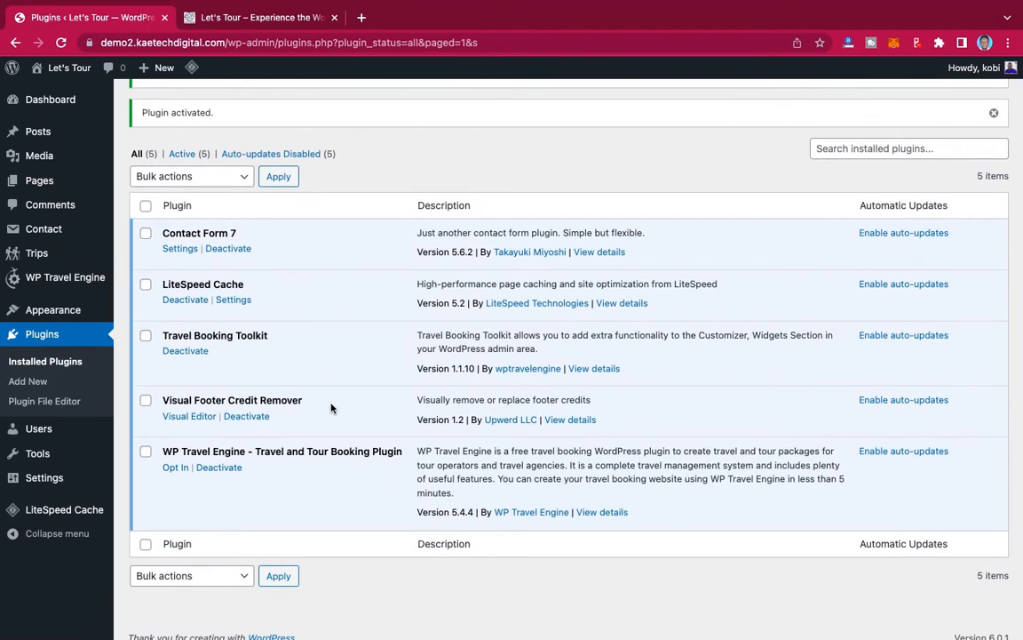
{"action": "mouse_move", "coordinate": [236, 410]}
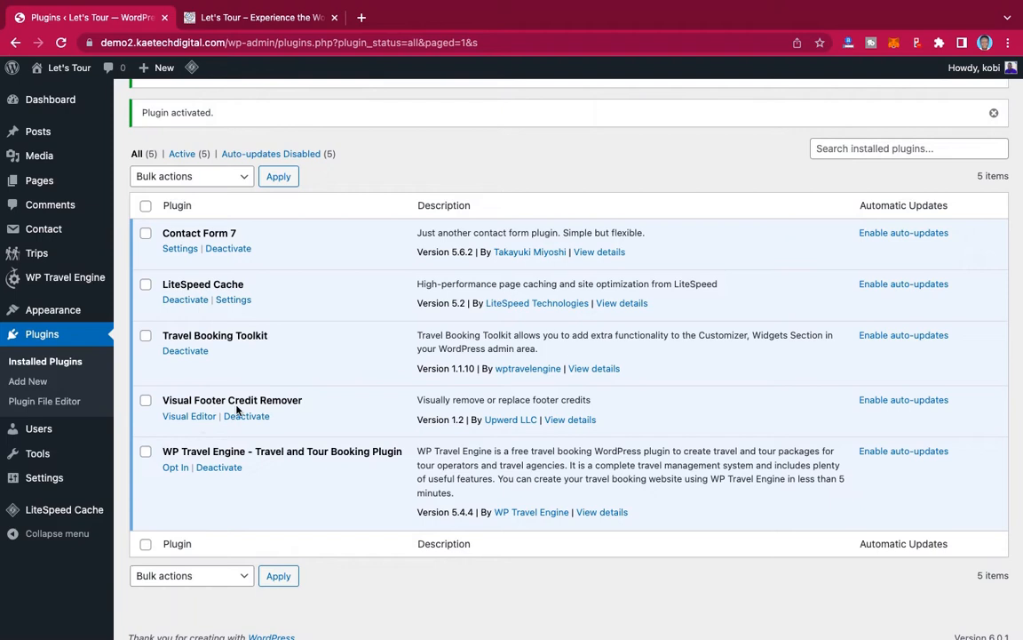
{"action": "mouse_move", "coordinate": [188, 415]}
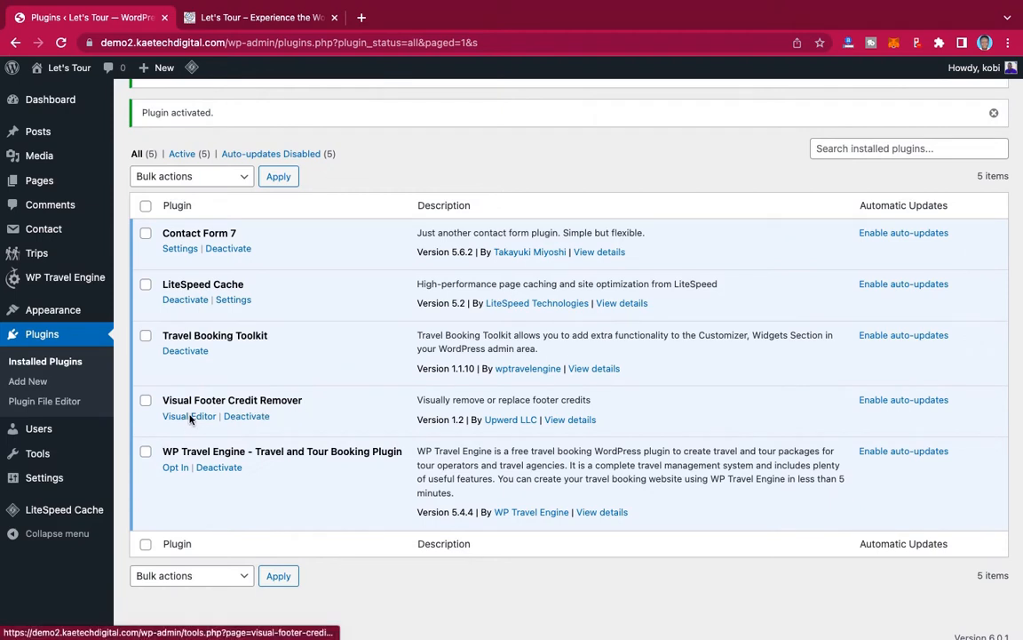
{"action": "mouse_move", "coordinate": [124, 273]}
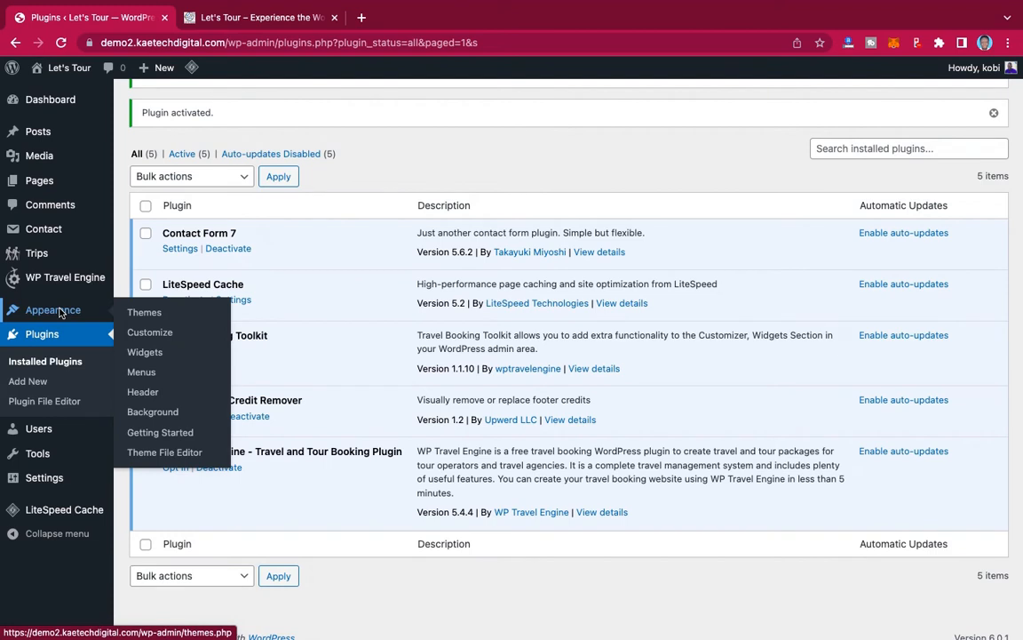
{"action": "mouse_move", "coordinate": [38, 453]}
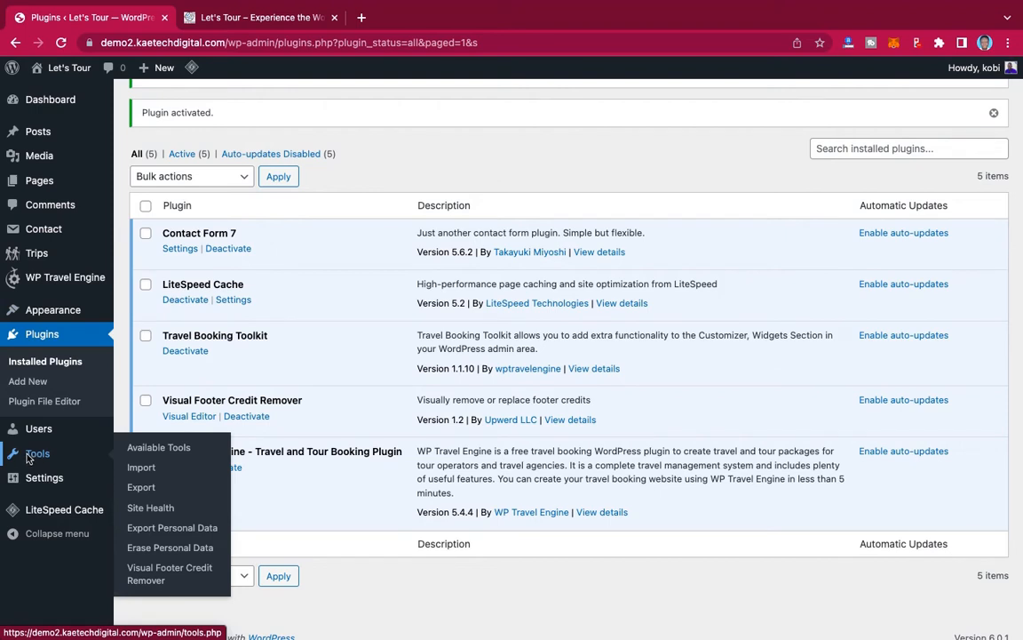
{"action": "mouse_move", "coordinate": [169, 573]}
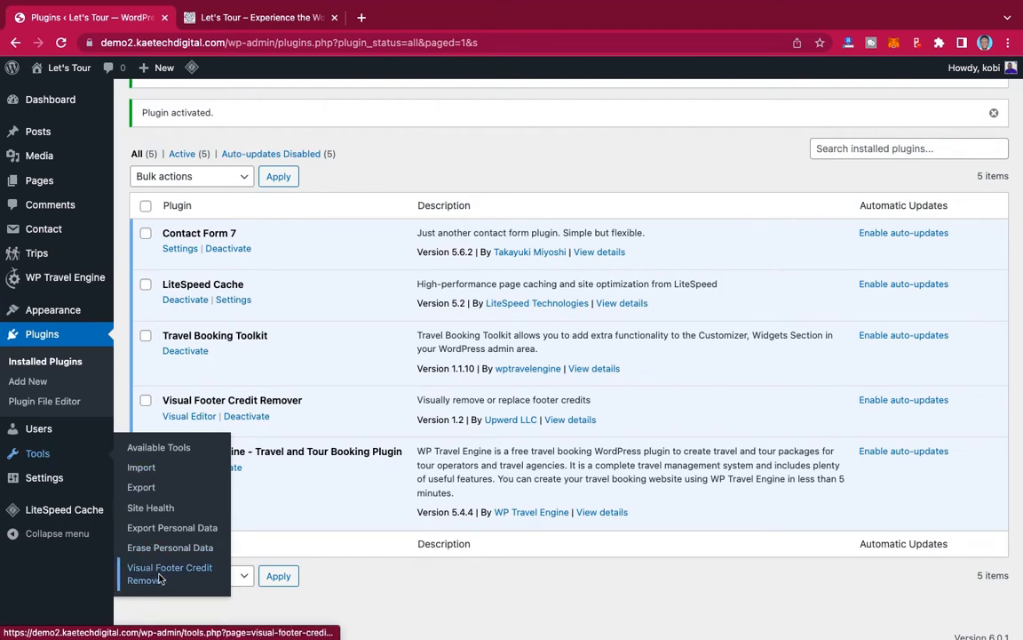
{"action": "mouse_move", "coordinate": [176, 573]}
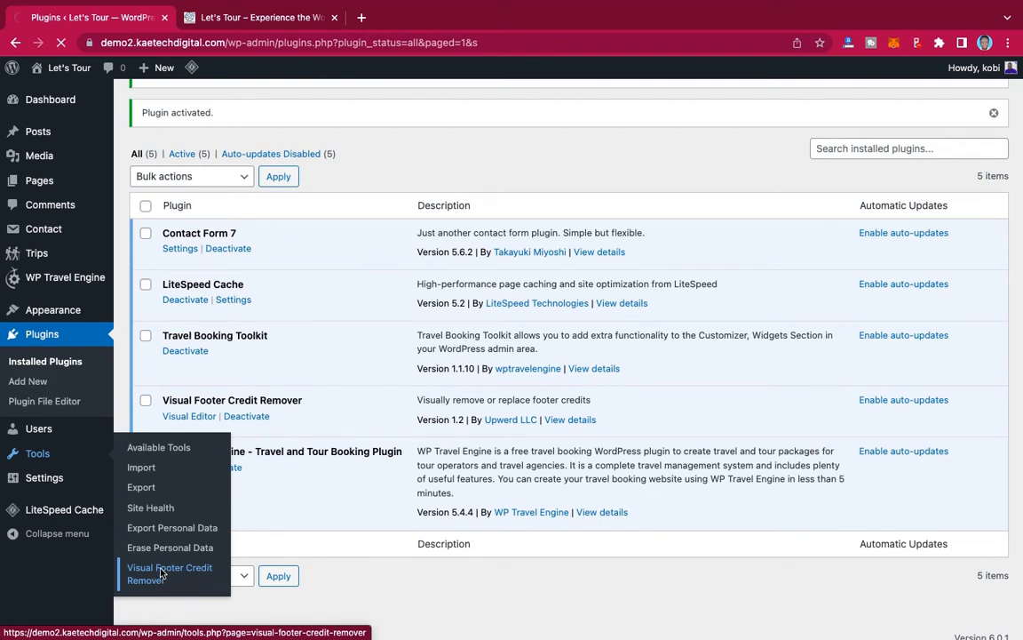
- Open the Visual Footer Credit Remover editor and select the site's footer credit line
{"action": "left_click", "coordinate": [169, 573]}
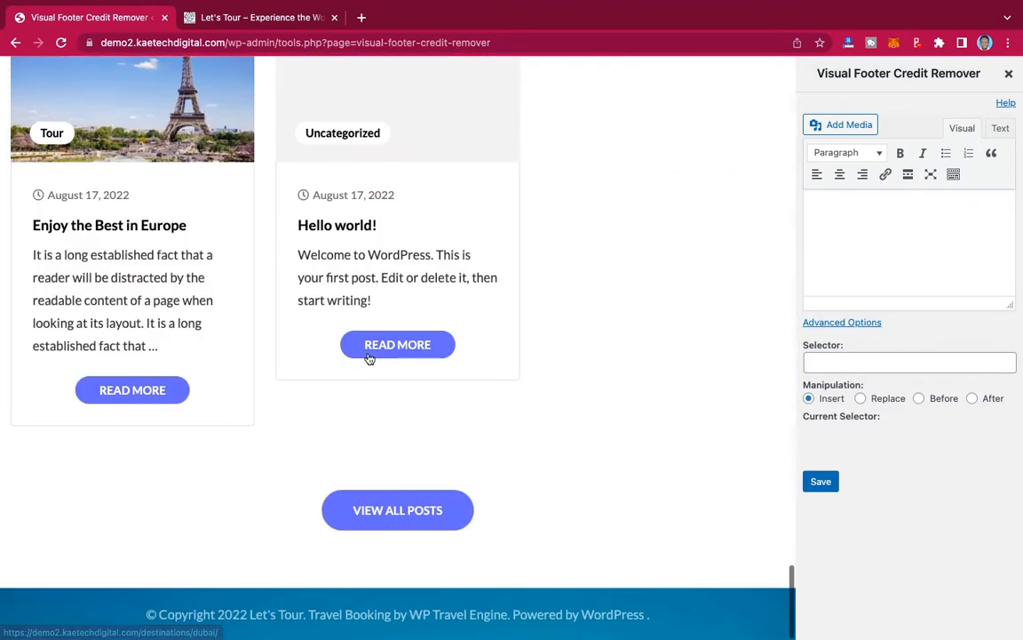
{"action": "left_click", "coordinate": [398, 614]}
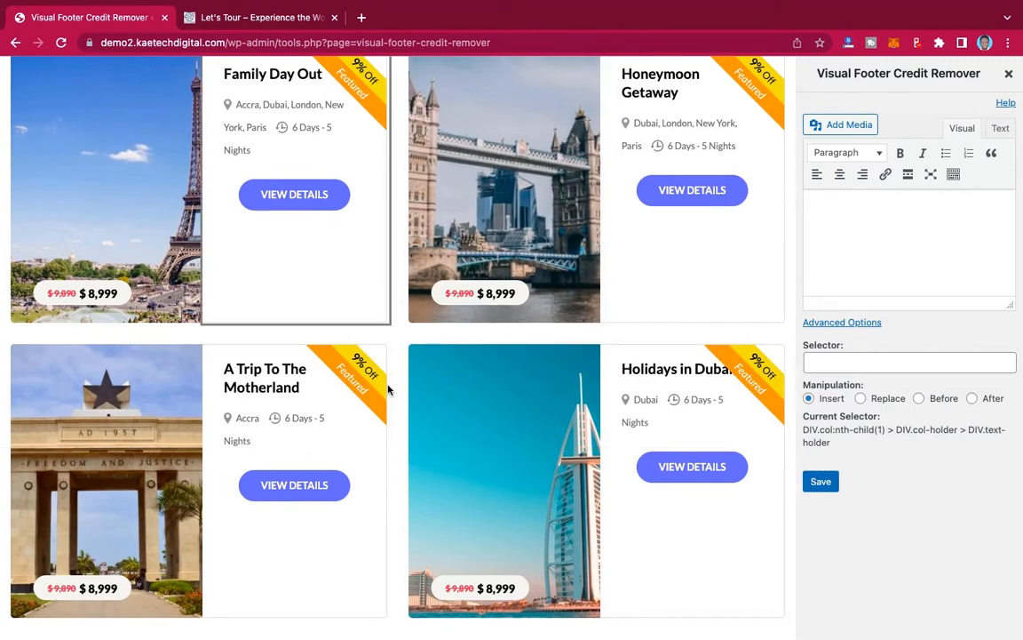
{"action": "scroll", "scroll_direction": "down", "scroll_amount": 3}
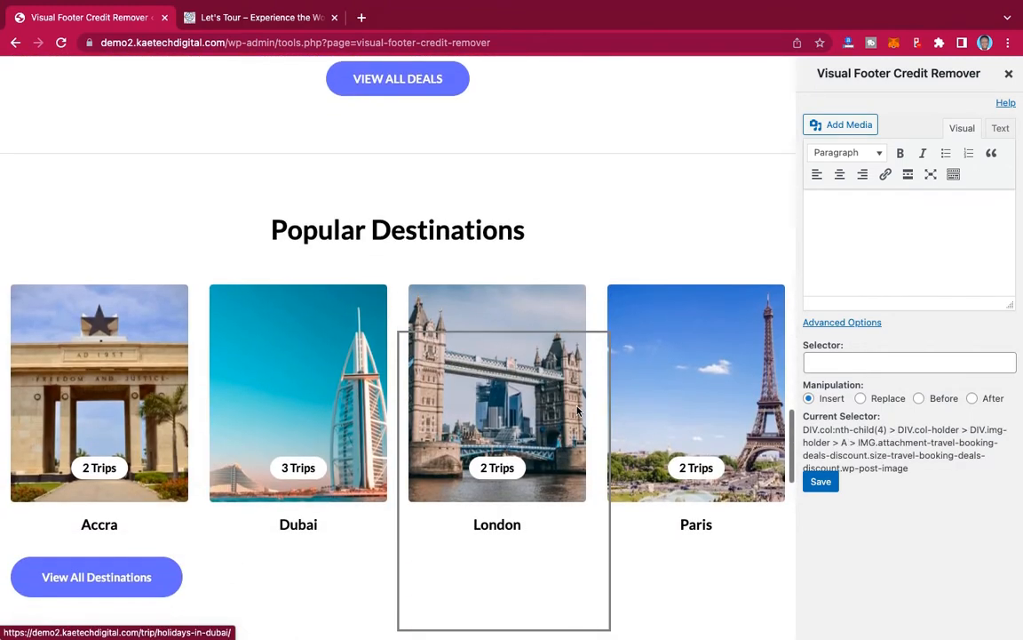
{"action": "scroll", "scroll_direction": "down", "scroll_amount": 3}
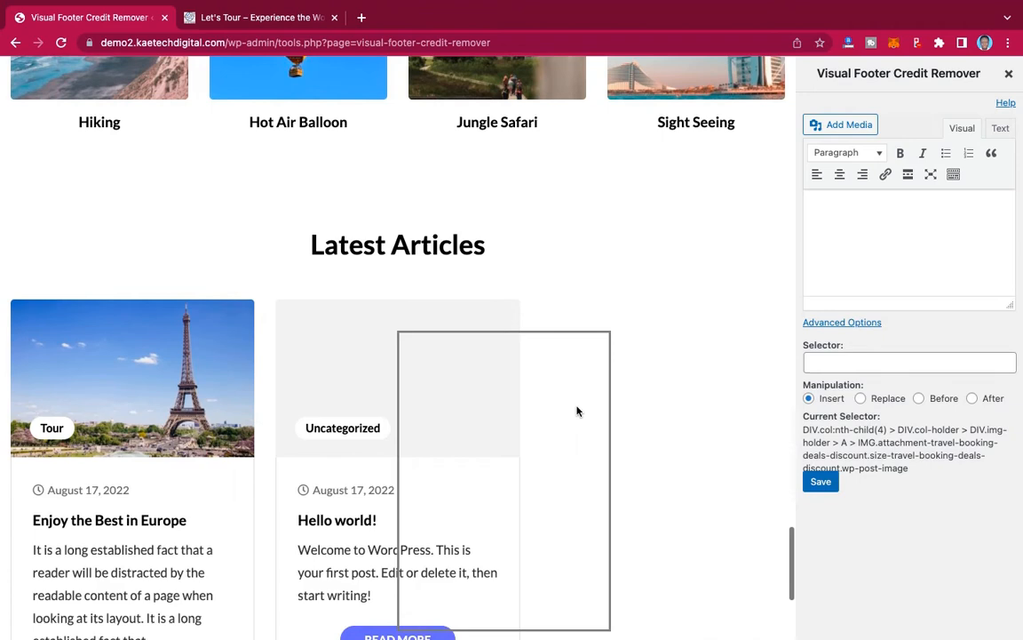
{"action": "scroll", "scroll_direction": "down", "scroll_amount": 3}
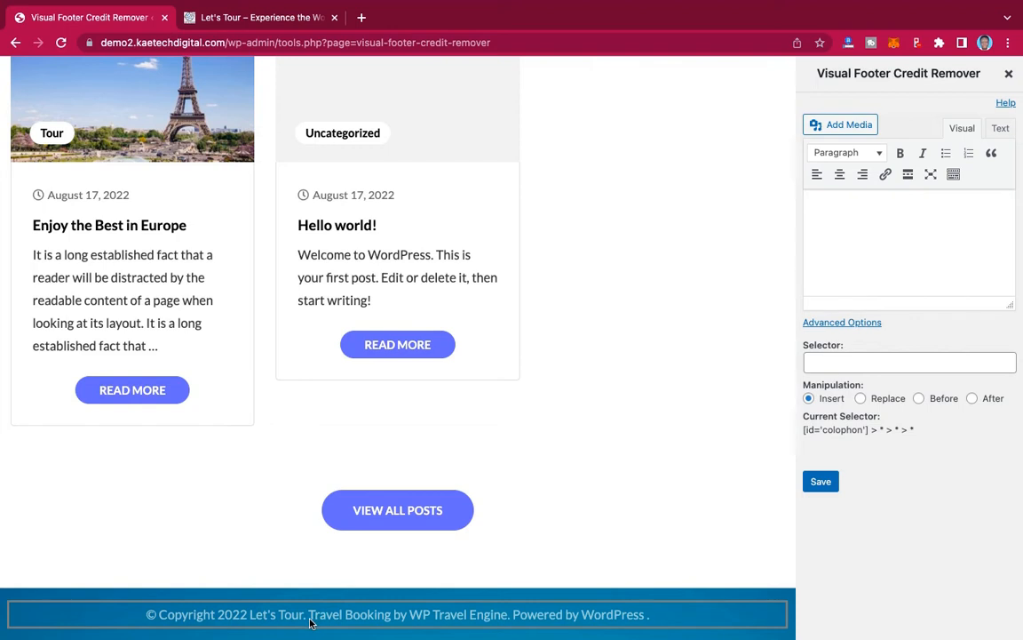
{"action": "left_click", "coordinate": [226, 614]}
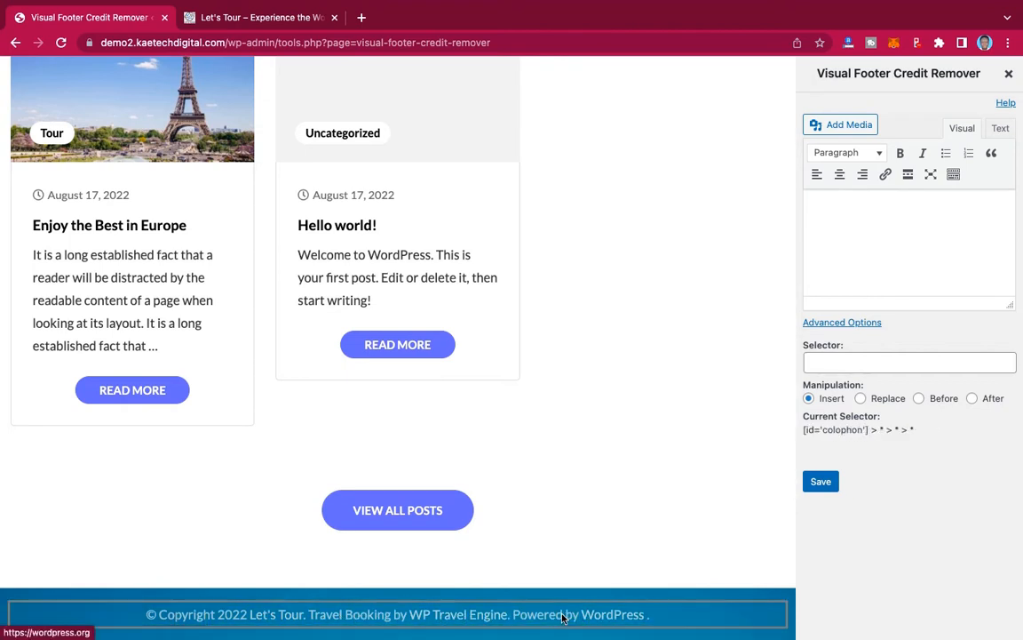
{"action": "mouse_move", "coordinate": [524, 619]}
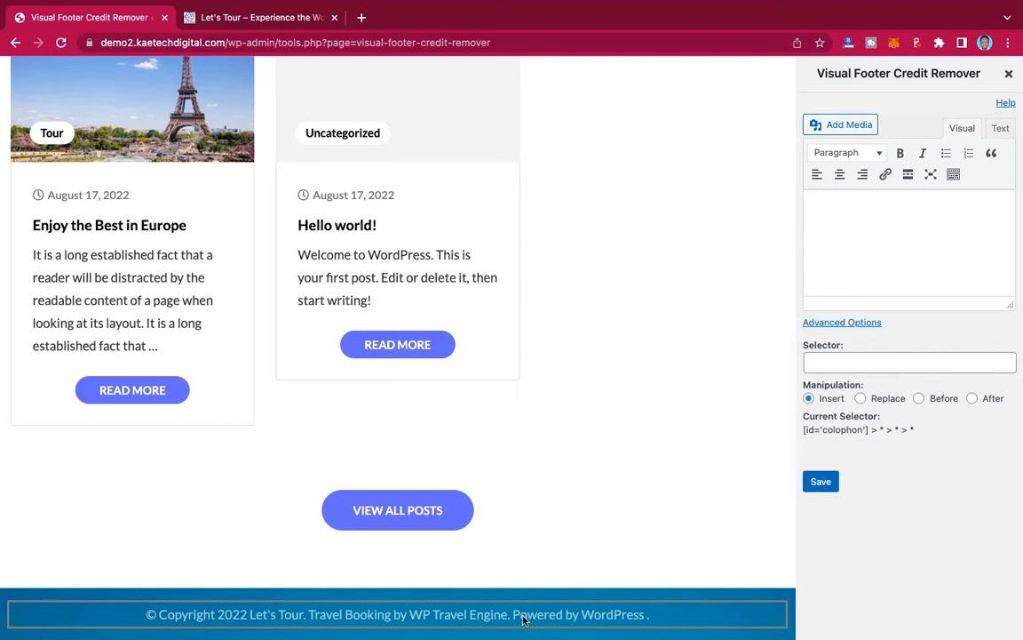
{"action": "mouse_move", "coordinate": [515, 617]}
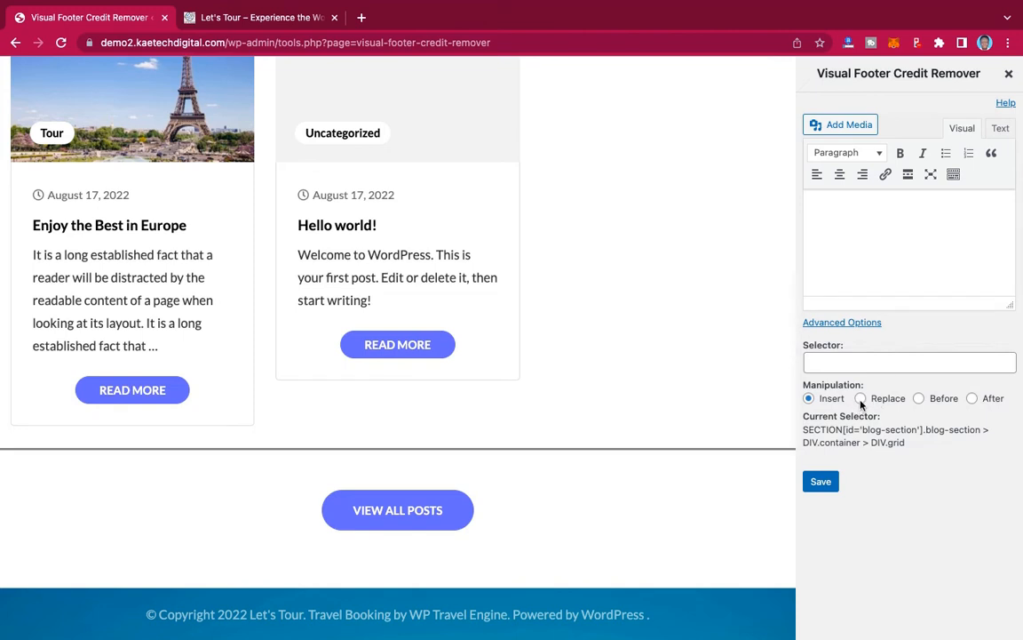
- Choose Replace mode and copy the copyright text from the live site tab
{"action": "left_click", "coordinate": [860, 398]}
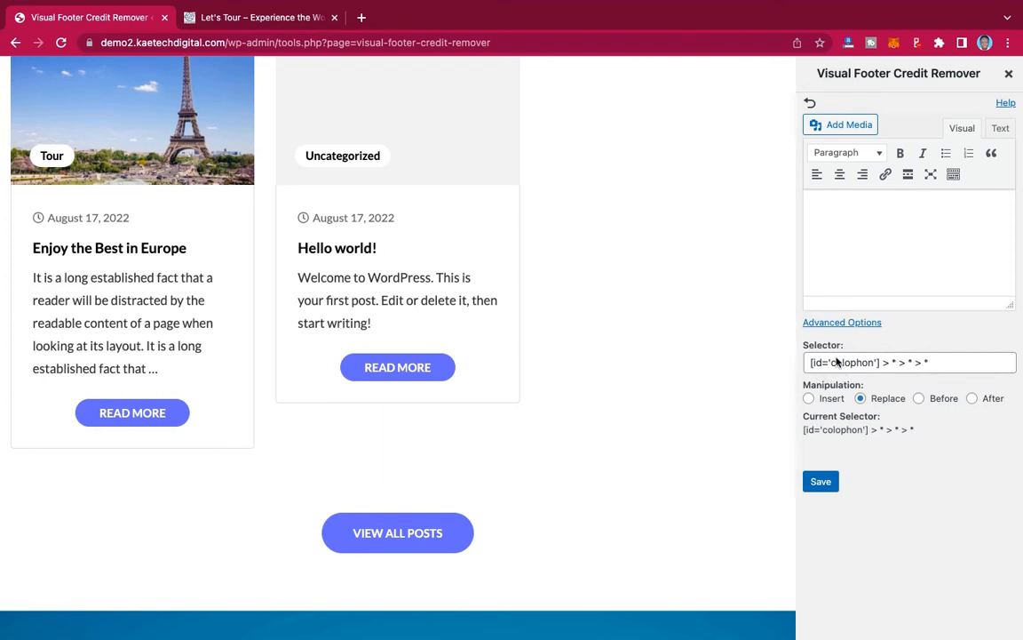
{"action": "mouse_move", "coordinate": [896, 379]}
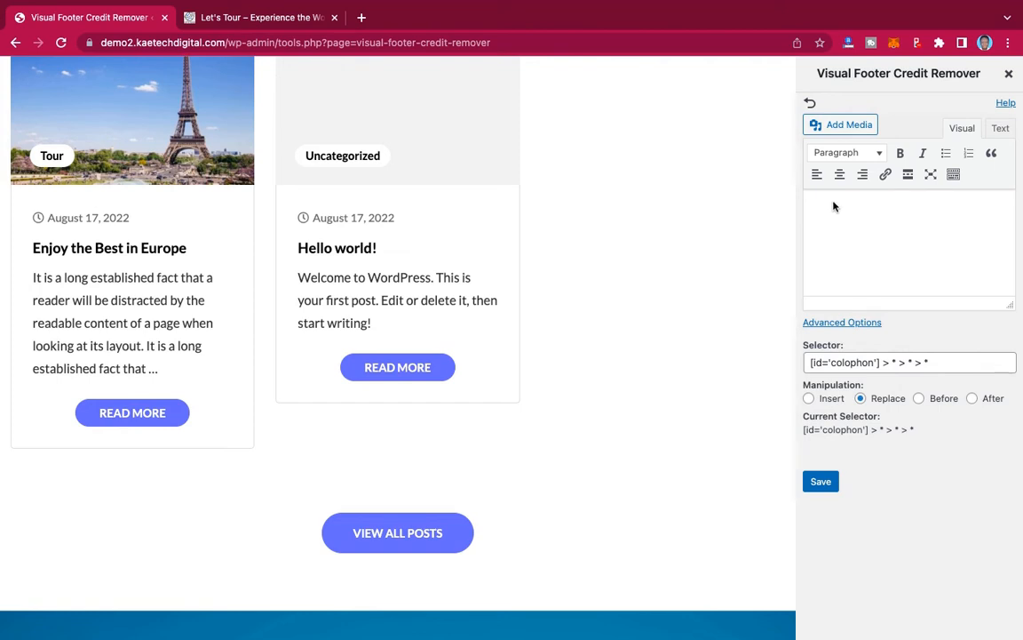
{"action": "left_click", "coordinate": [897, 249]}
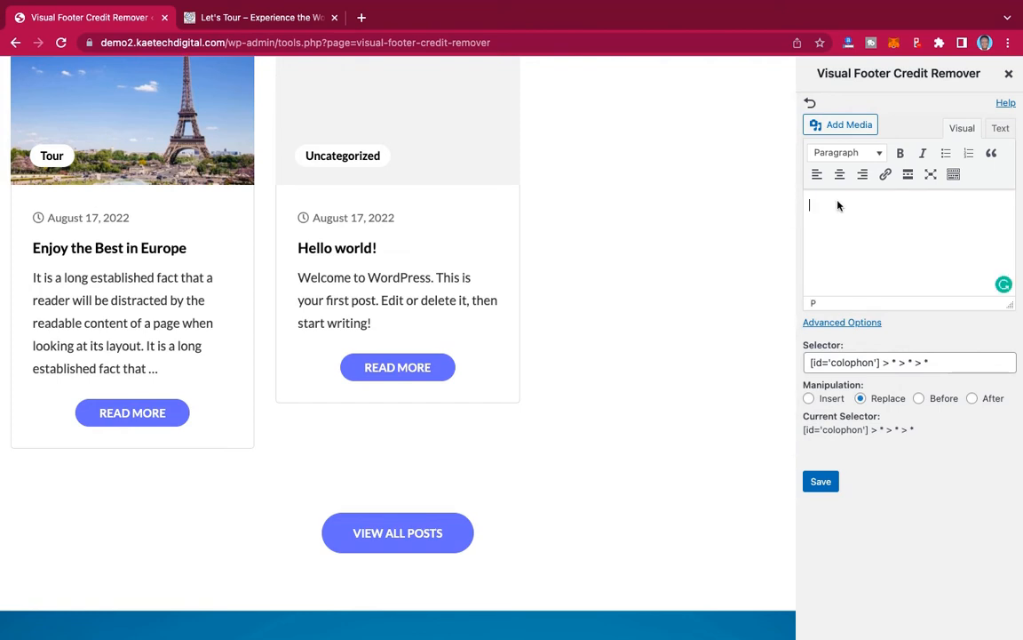
{"action": "left_click", "coordinate": [257, 17]}
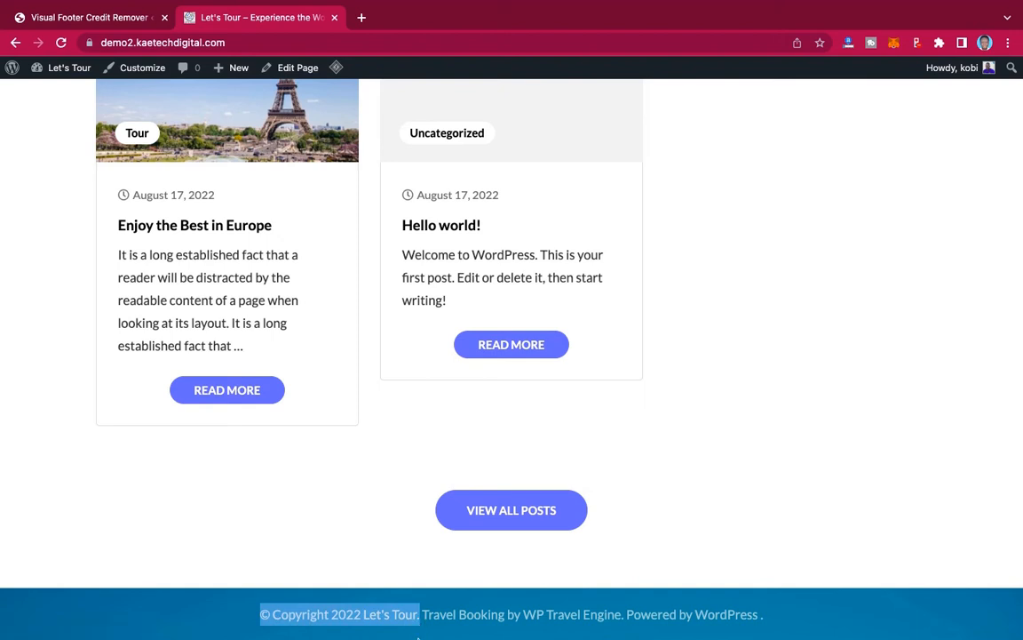
{"action": "mouse_move", "coordinate": [88, 17]}
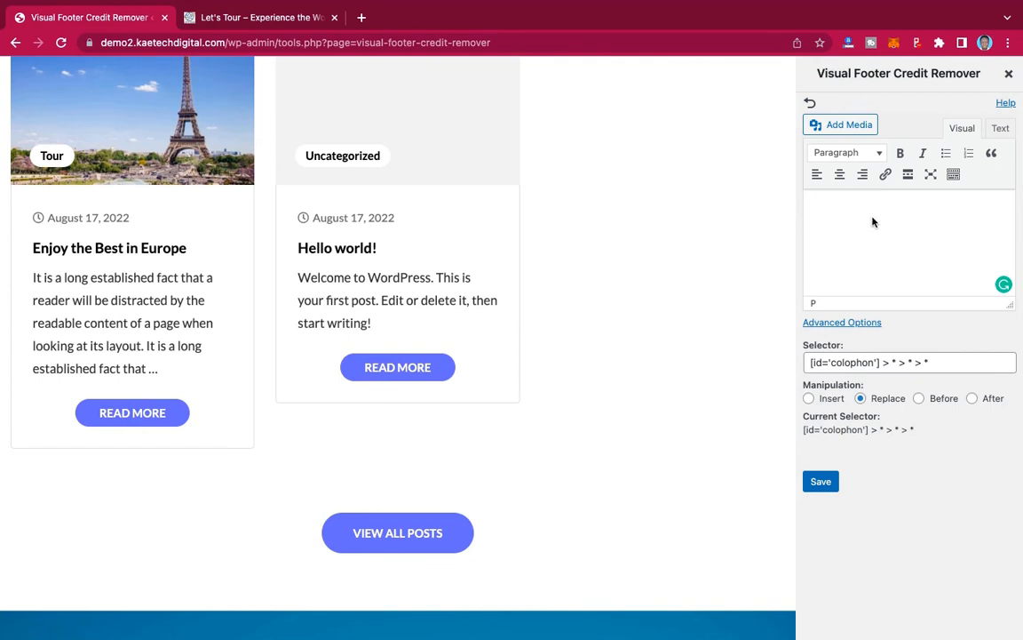
{"action": "mouse_move", "coordinate": [817, 204]}
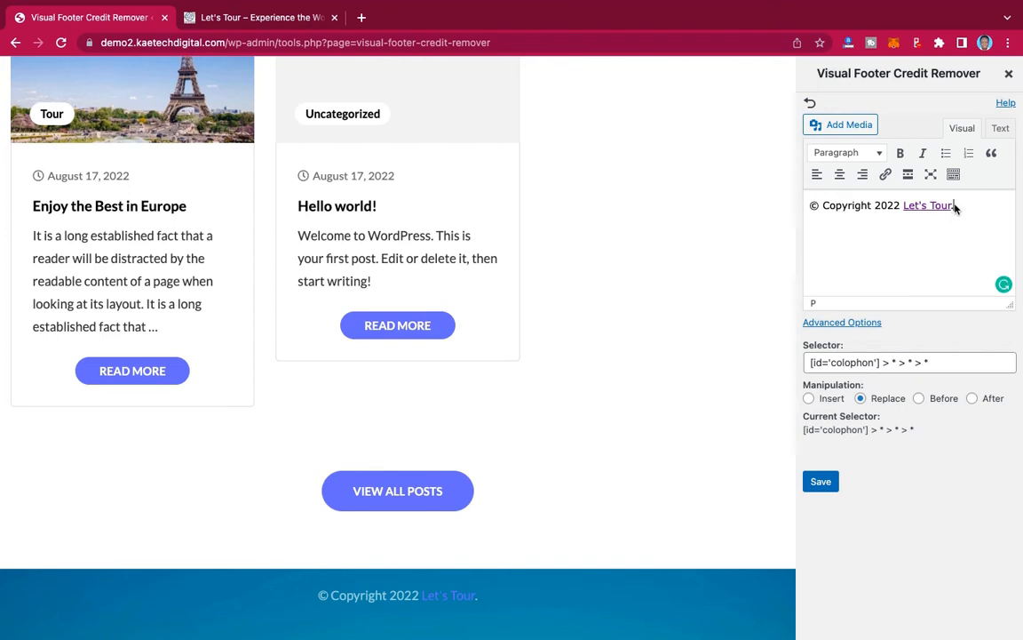
- Unlink 'Let's Tour' and append 'Powered By Kaetech Digital' to the credit text
{"action": "left_click", "coordinate": [927, 205]}
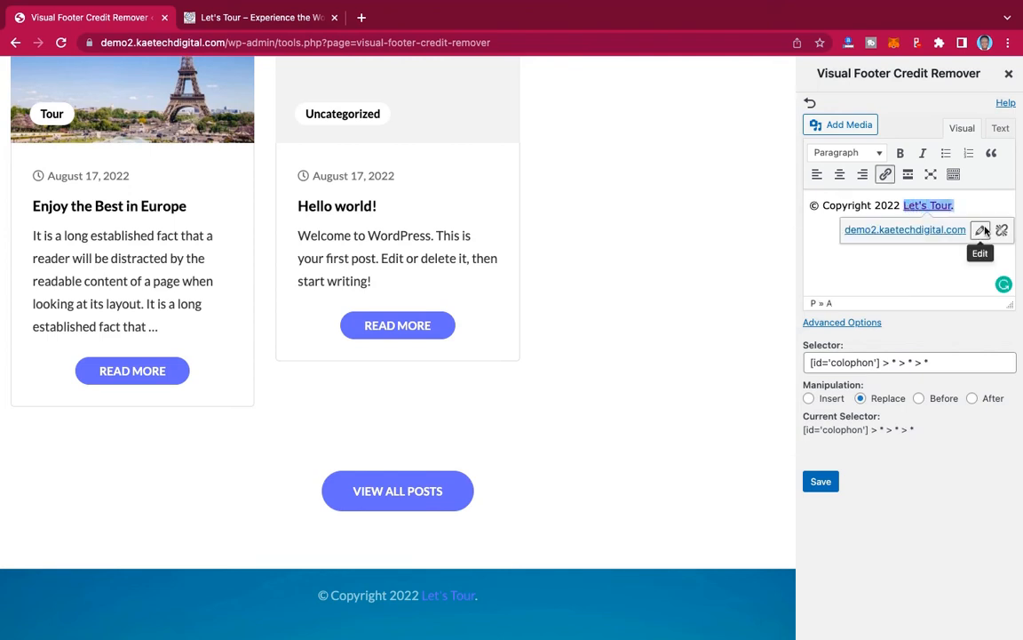
{"action": "left_click", "coordinate": [1002, 230]}
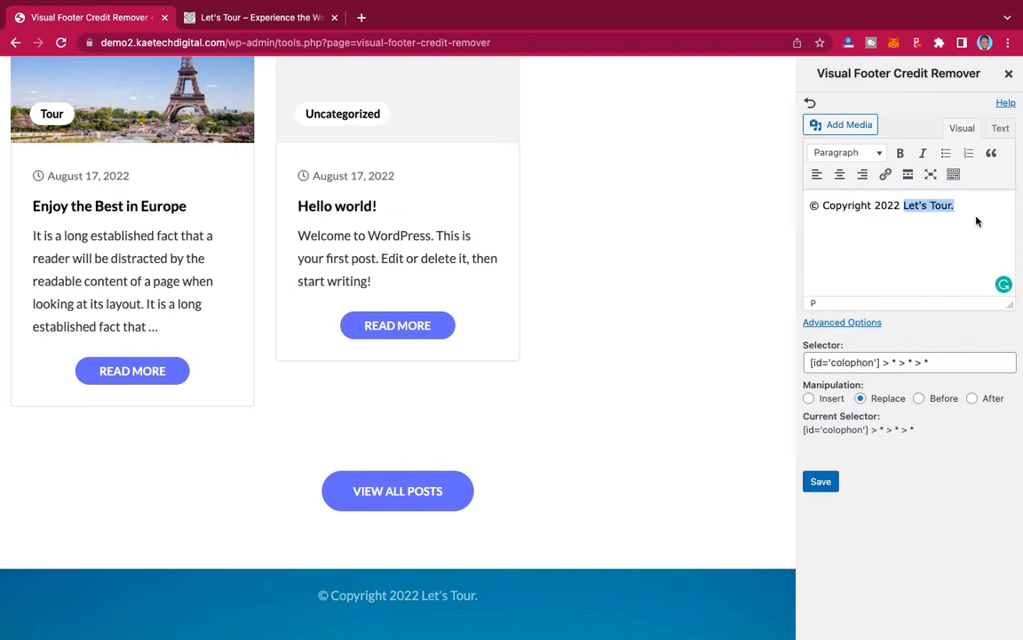
{"action": "left_click", "coordinate": [959, 206]}
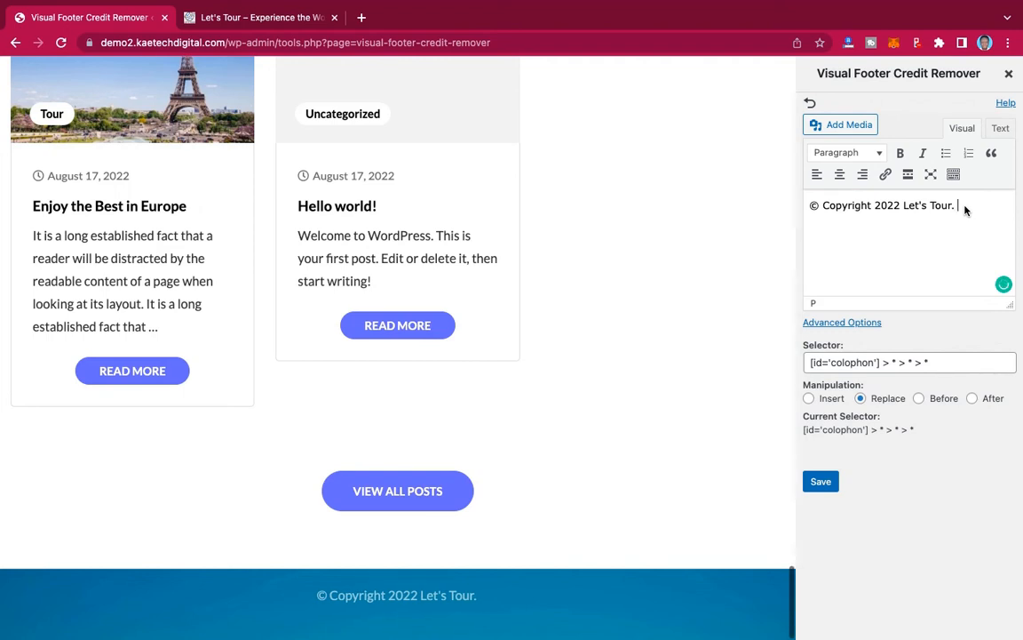
{"action": "type", "text": "Powered"}
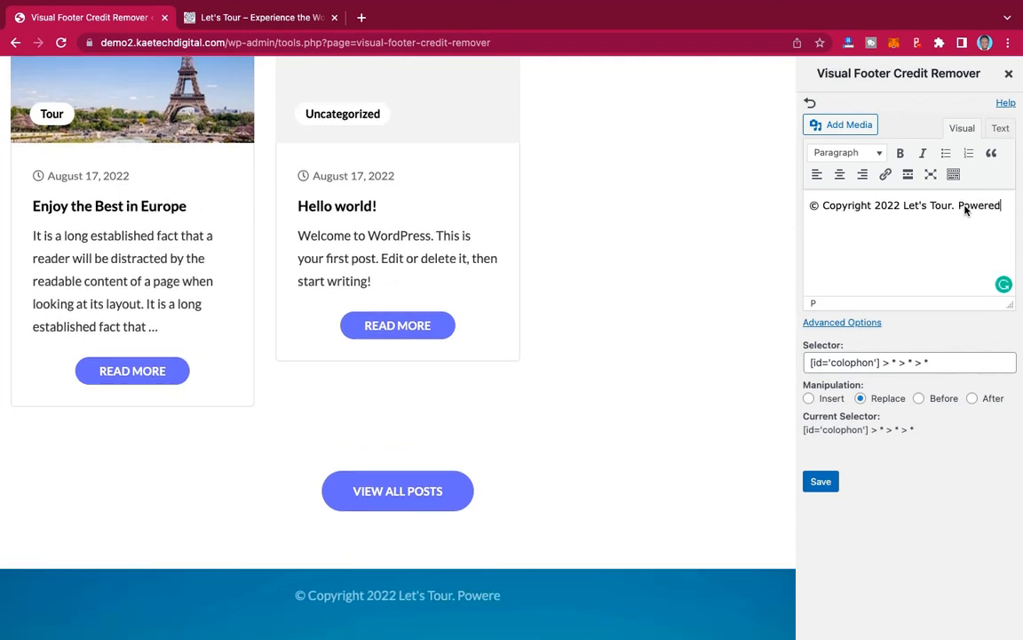
{"action": "type", "text": "By Kae"}
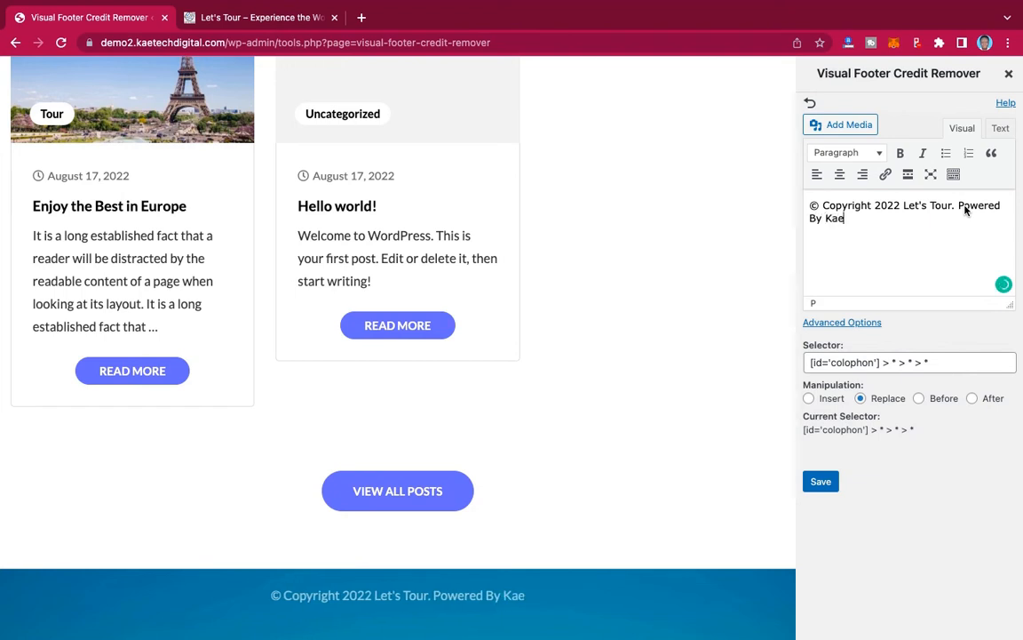
{"action": "type", "text": "tech Di"}
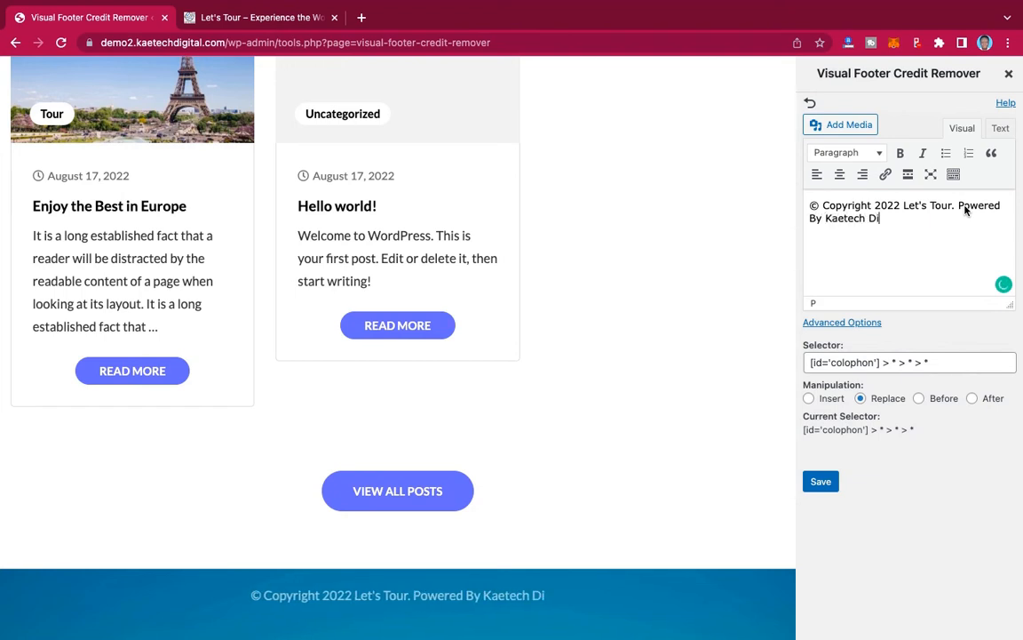
{"action": "type", "text": "gital"}
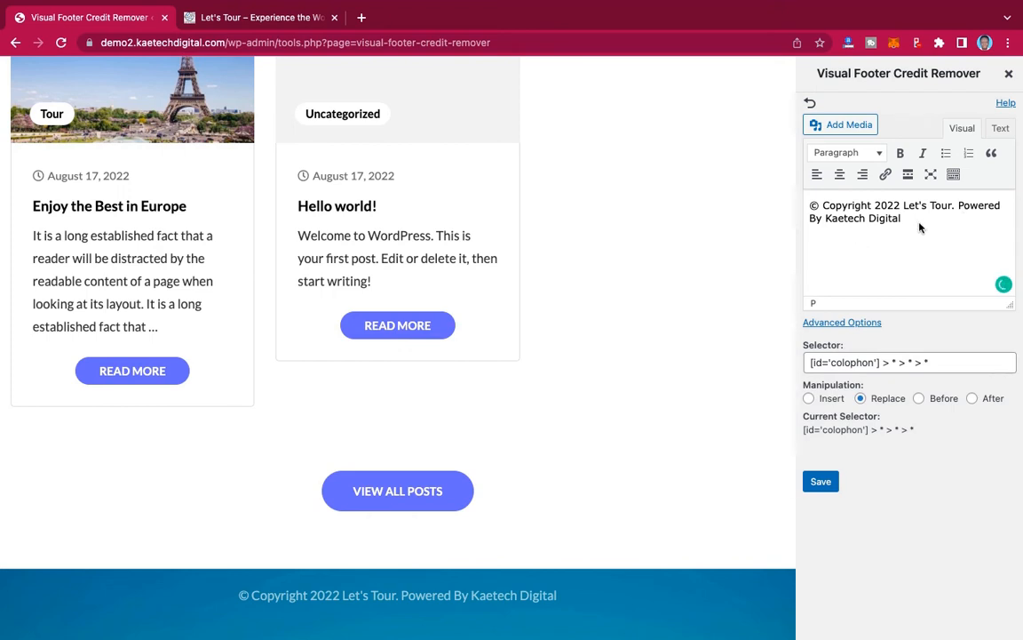
{"action": "left_click", "coordinate": [902, 218]}
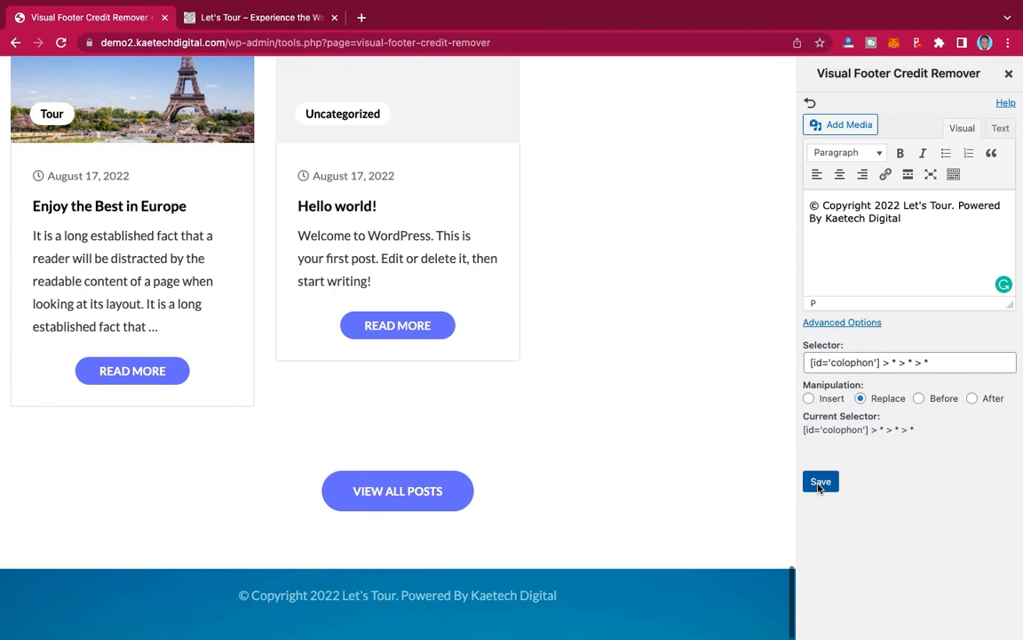
- Save the footer credit and dismiss the 'Settings updated' alert
{"action": "left_click", "coordinate": [820, 481]}
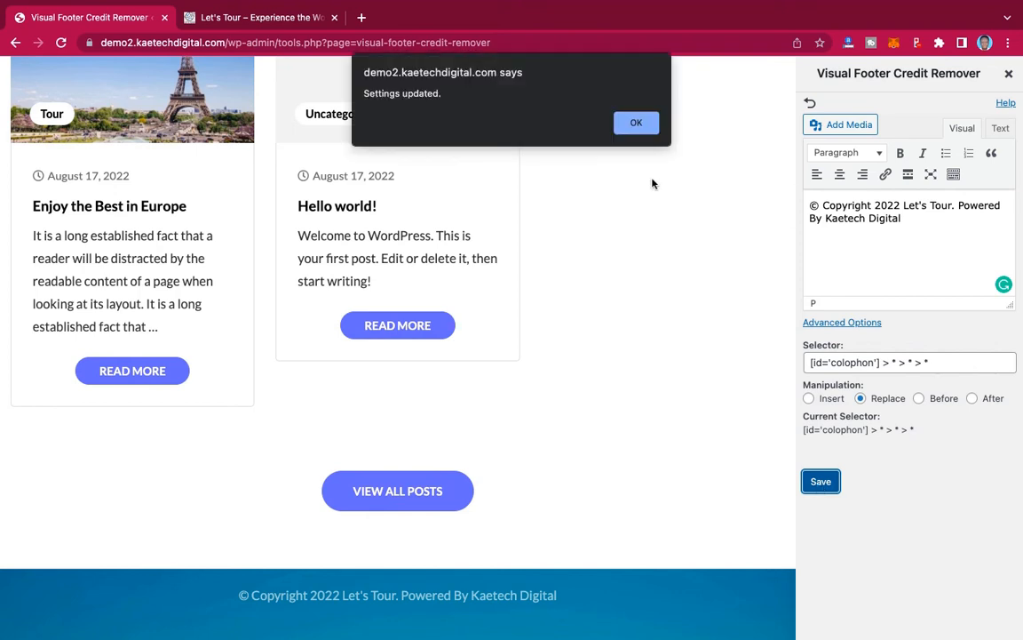
{"action": "left_click", "coordinate": [636, 123]}
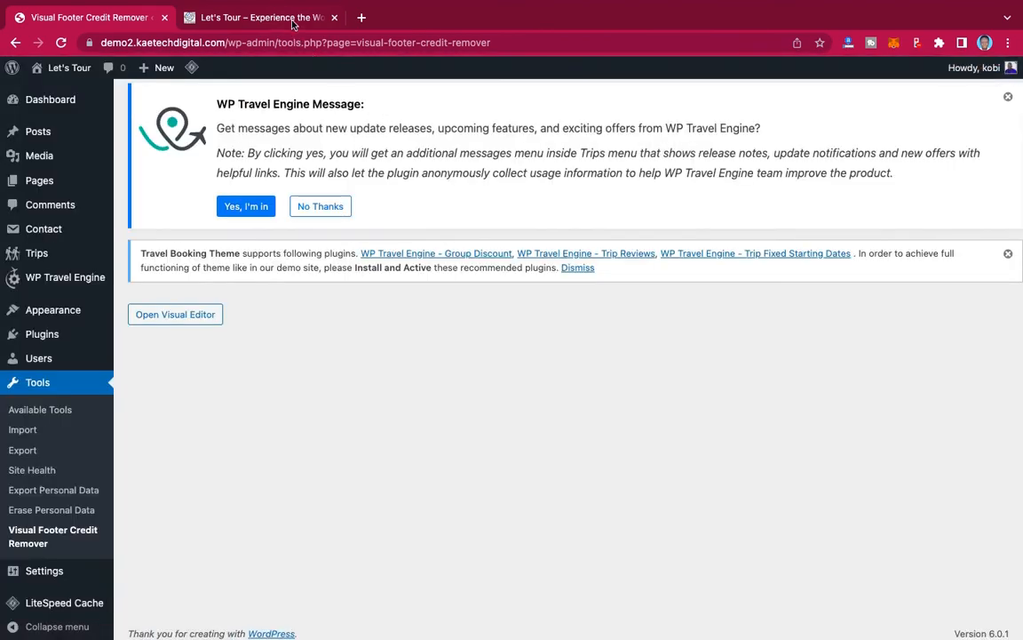
- Check the live site footer reads 'Powered By Kaetech Digital', then scroll back up
{"action": "left_click", "coordinate": [257, 17]}
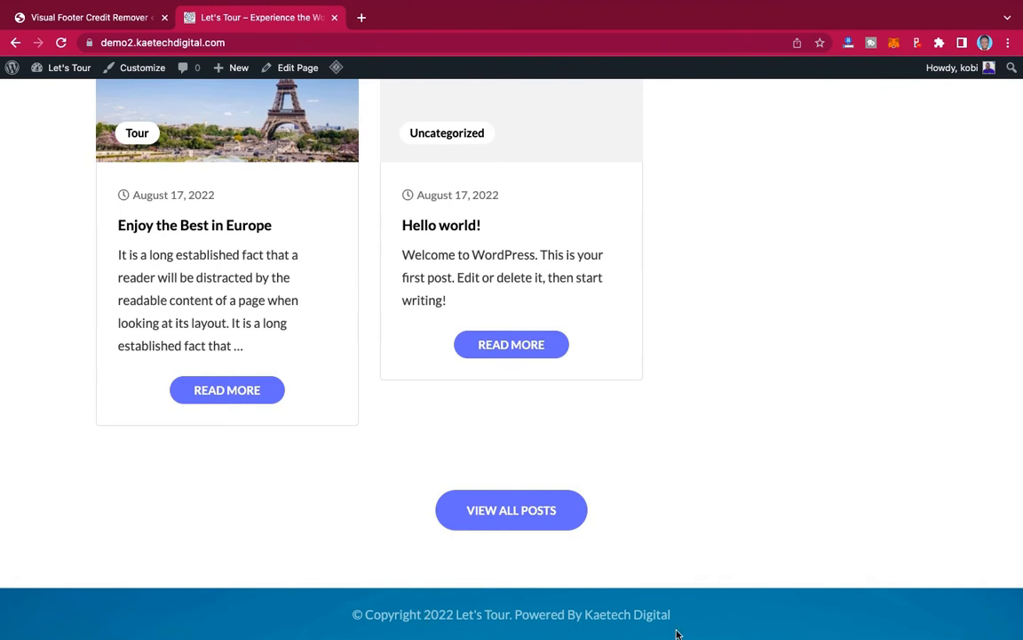
{"action": "mouse_move", "coordinate": [830, 432]}
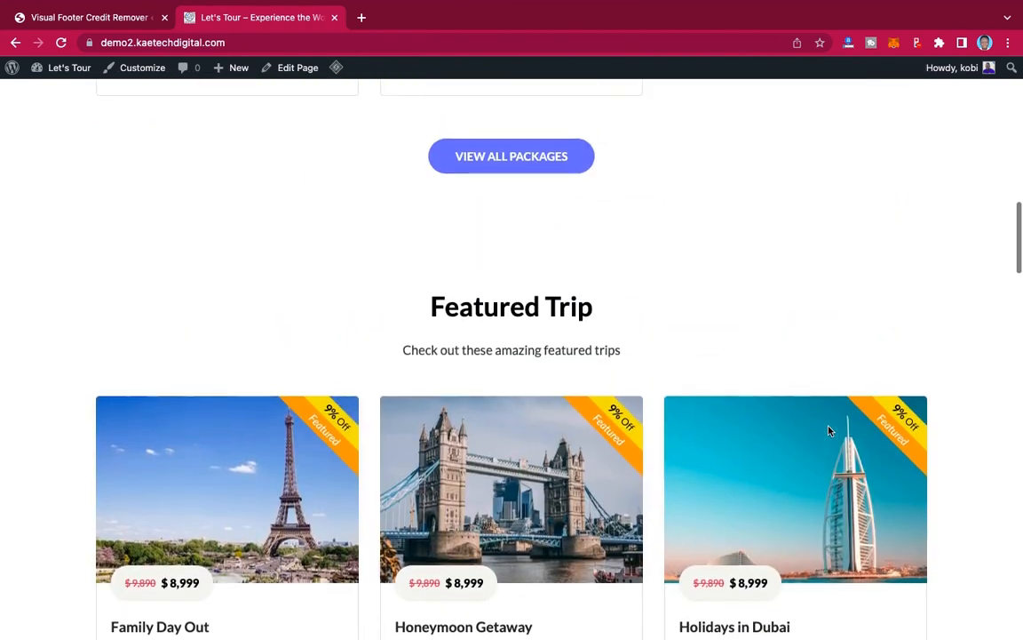
{"action": "scroll", "scroll_direction": "up", "scroll_amount": 3}
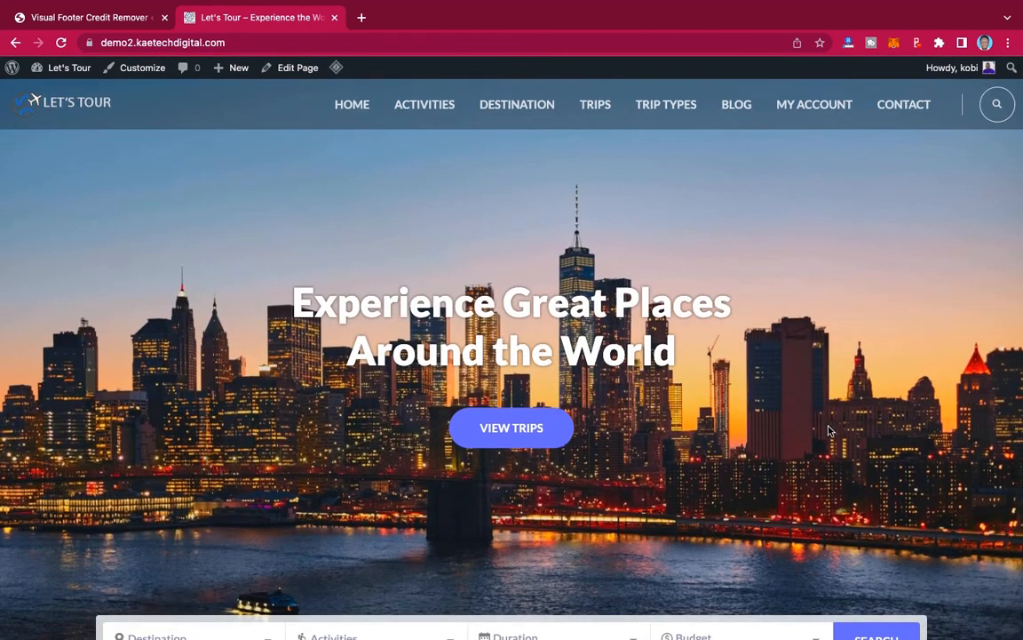